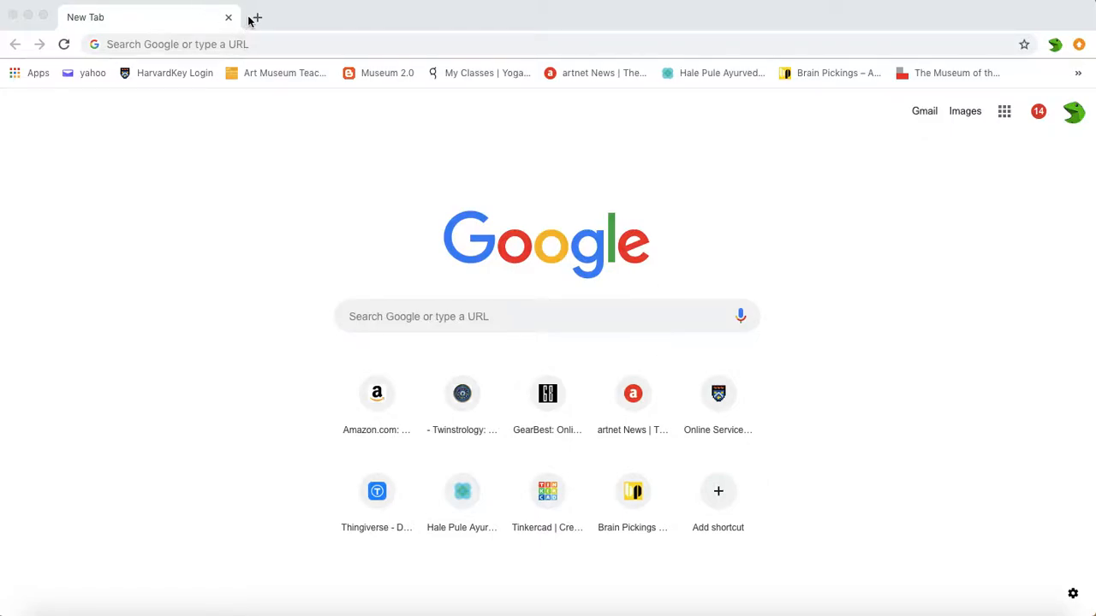
- Load the Onshape website from the Chrome address bar
left_click(260, 17)
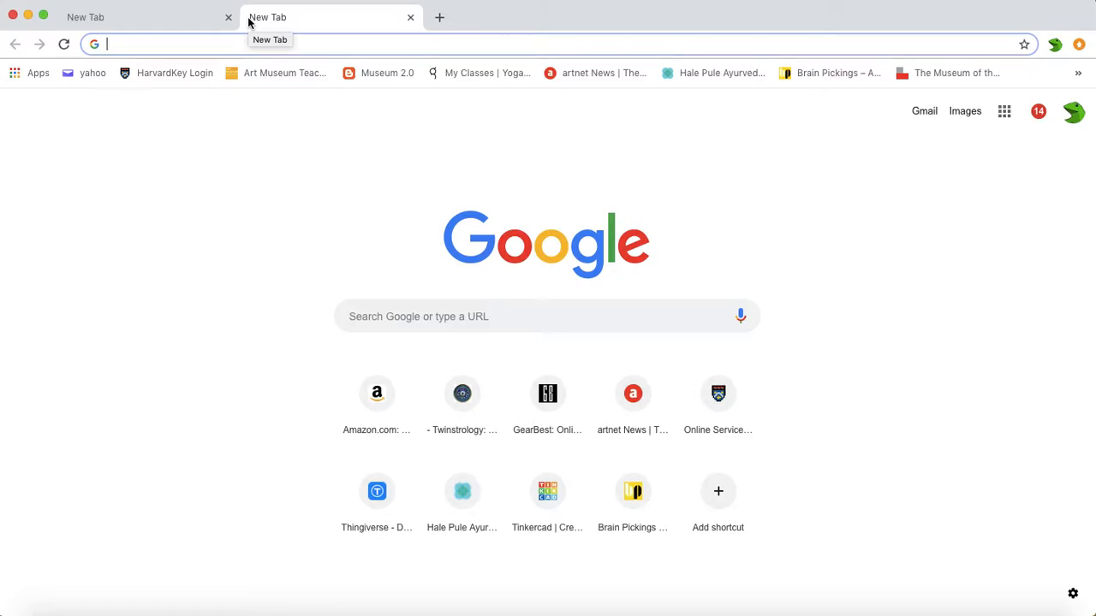
mouse_move(741, 4)
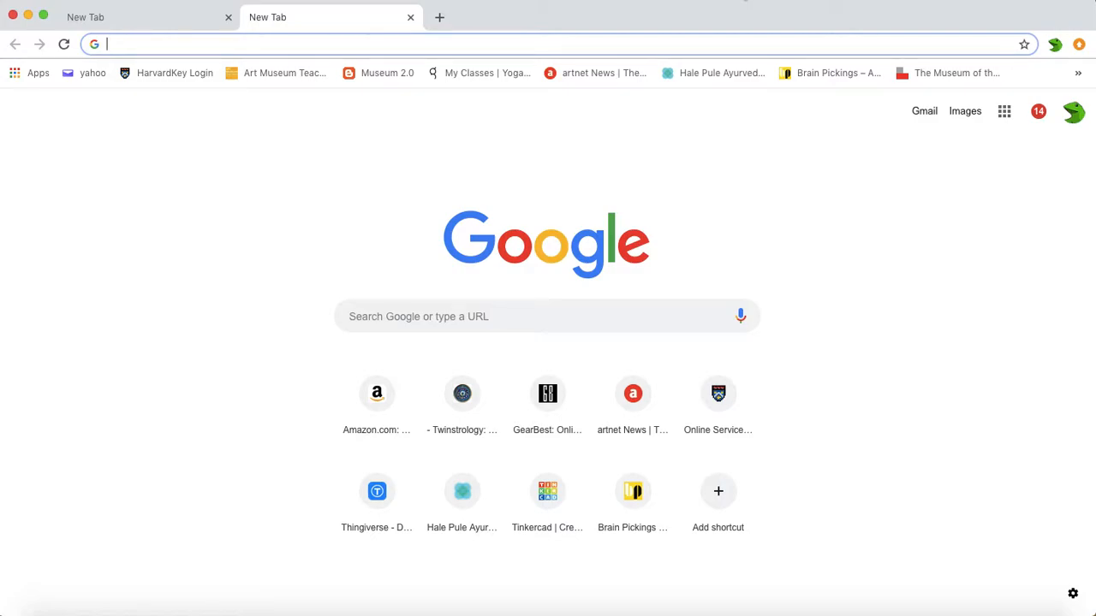
mouse_move(615, 134)
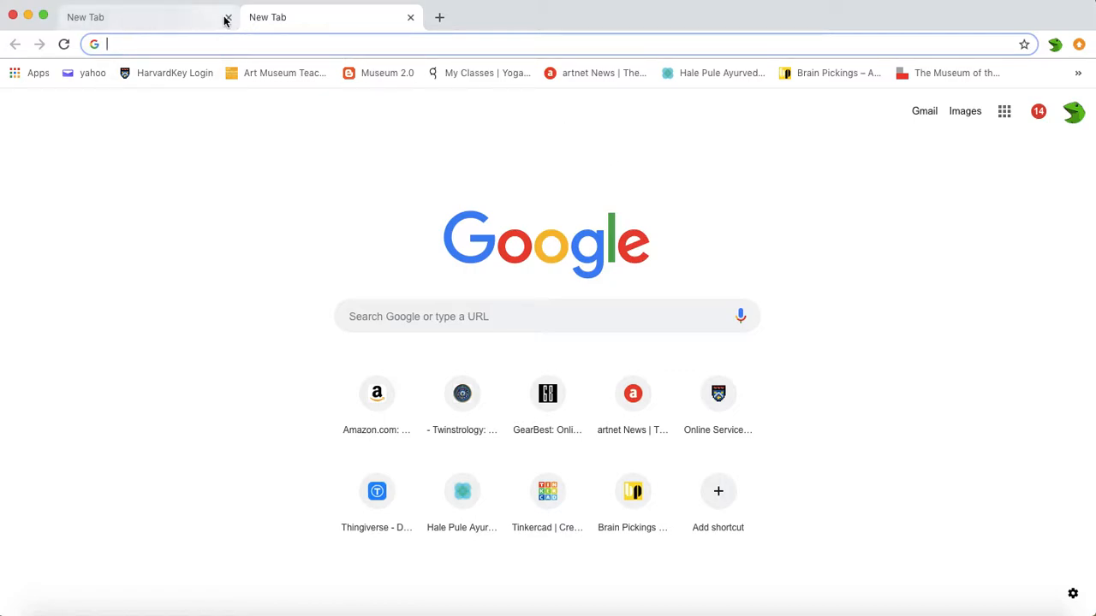
left_click(226, 17)
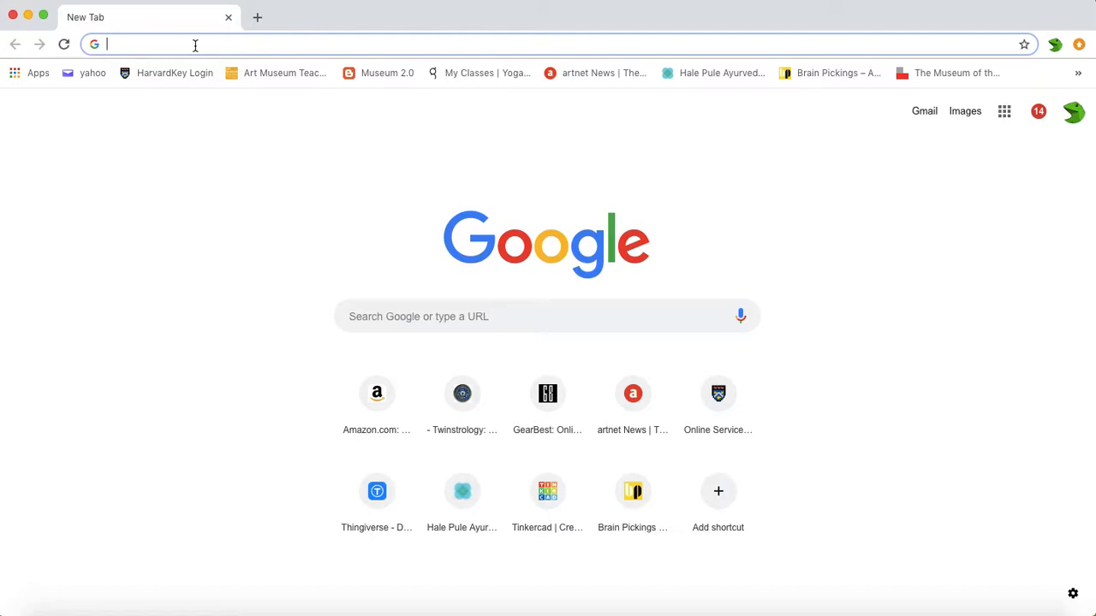
type("onshape.com")
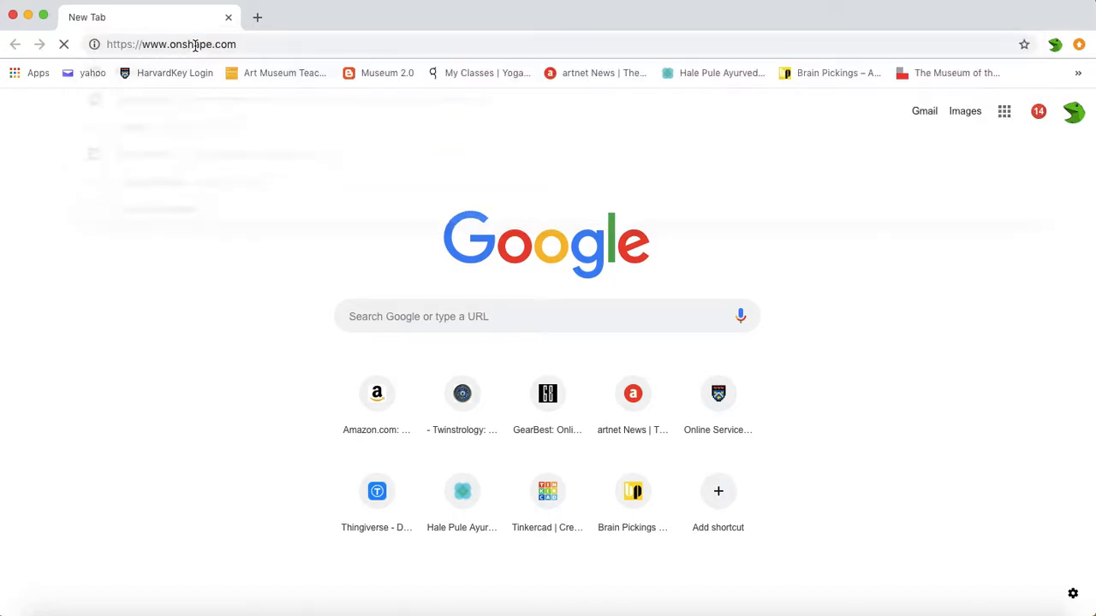
key("Enter")
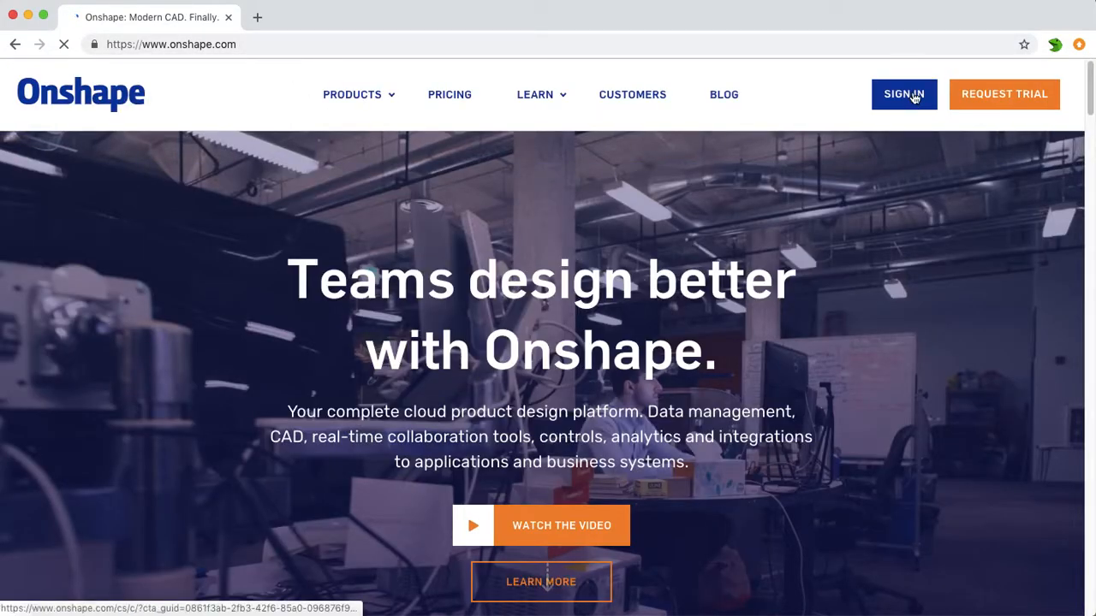
- Go to the Onshape sign-in page from the homepage
left_click(904, 95)
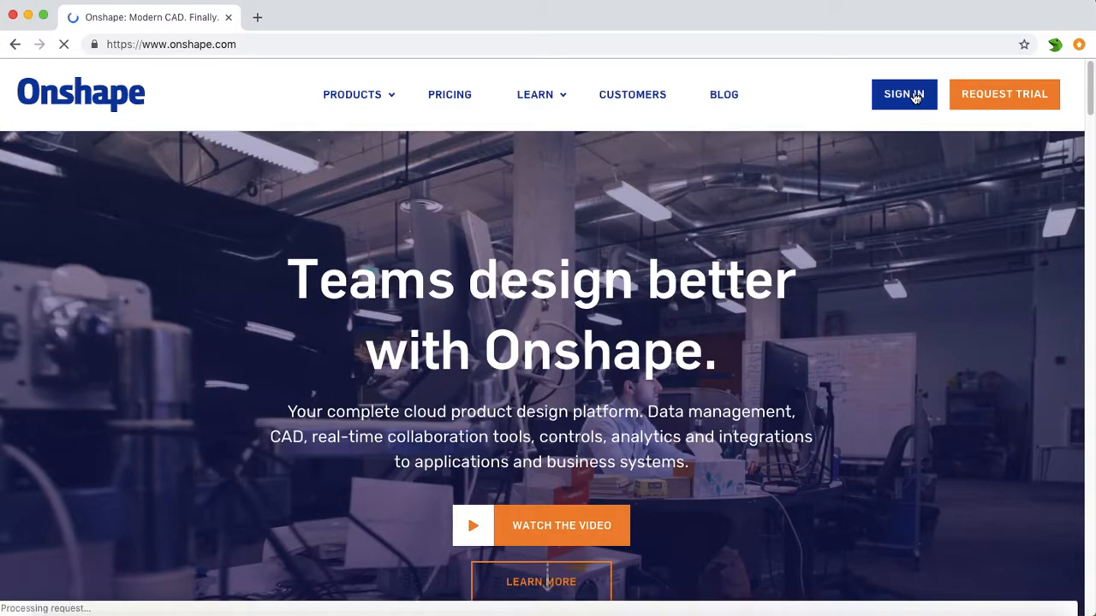
left_click(904, 94)
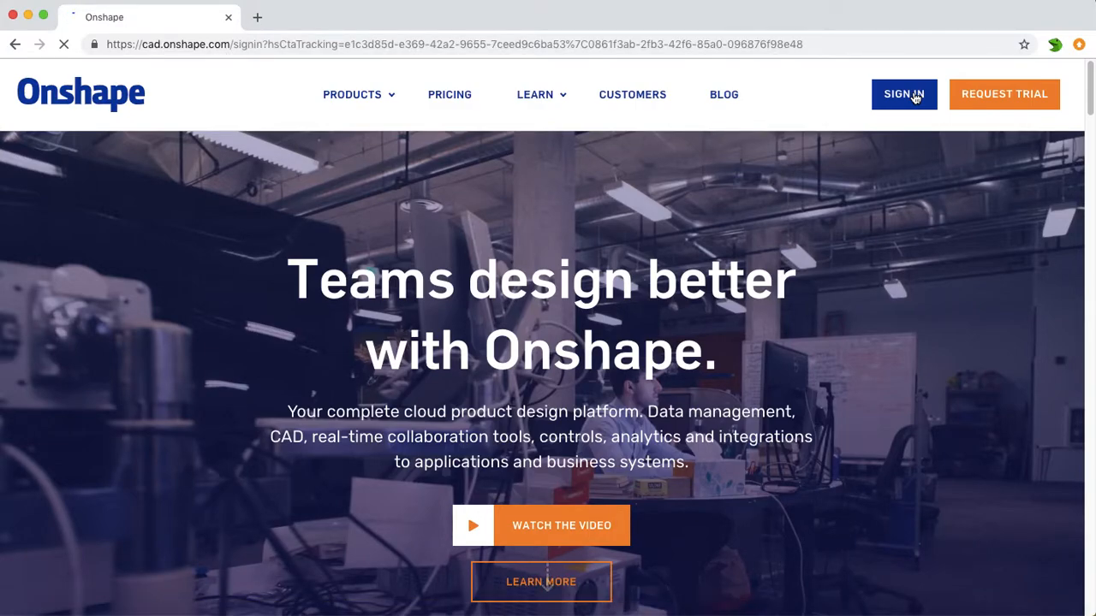
left_click(904, 94)
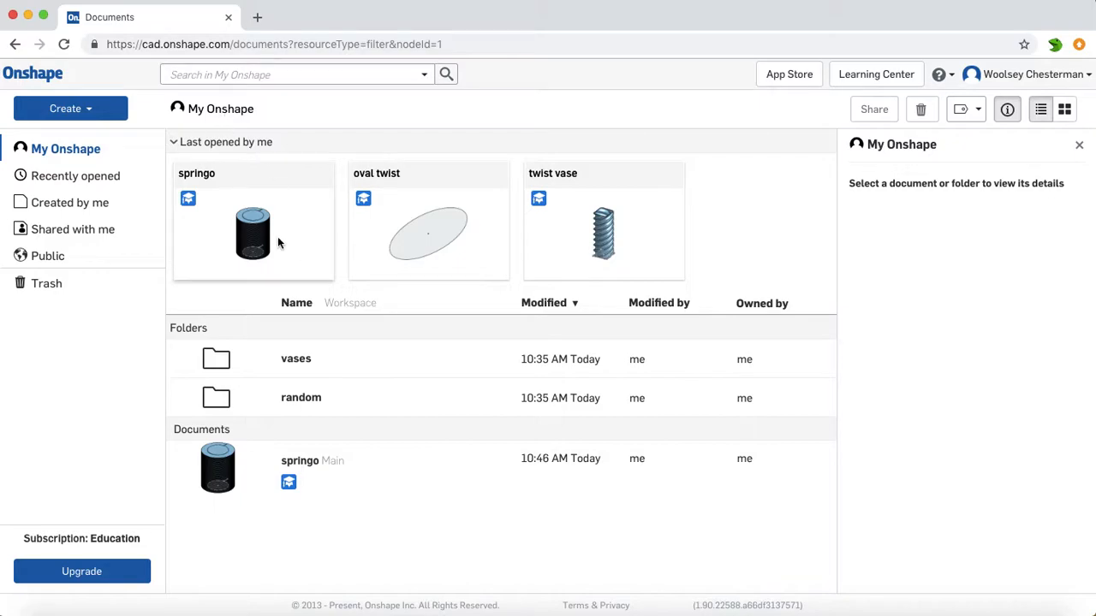
mouse_move(602, 230)
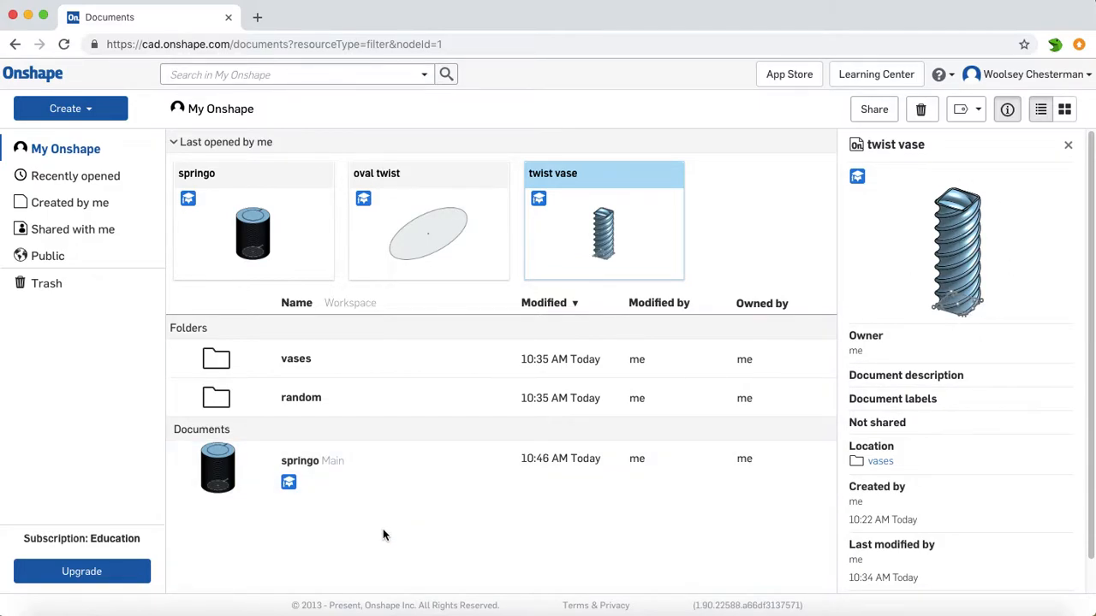
- Move the springo document into the random folder and bring up the Create options
left_click(300, 459)
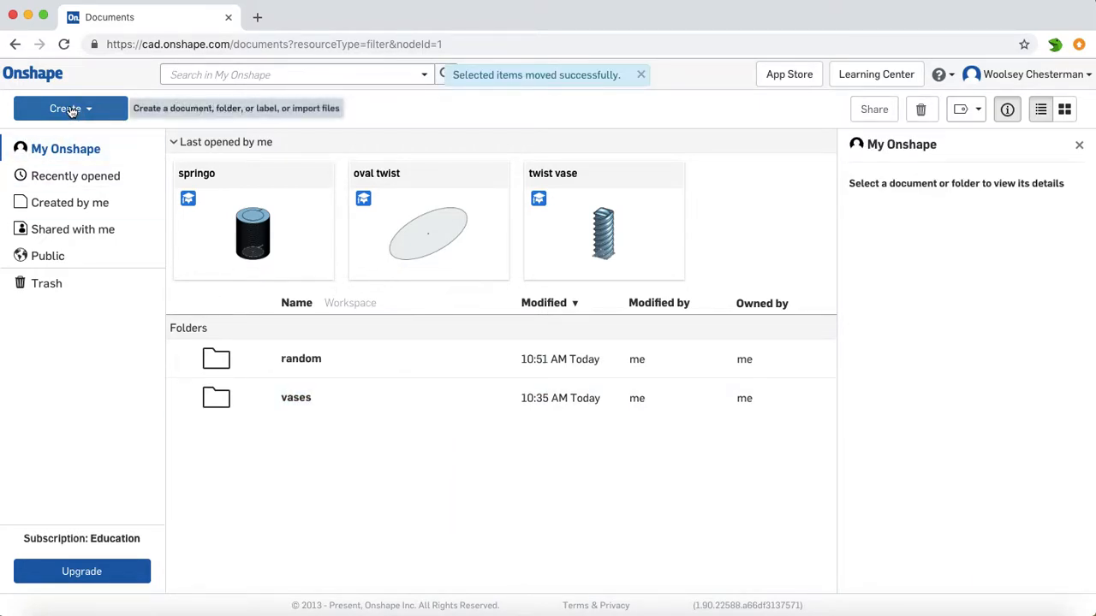
left_click(67, 108)
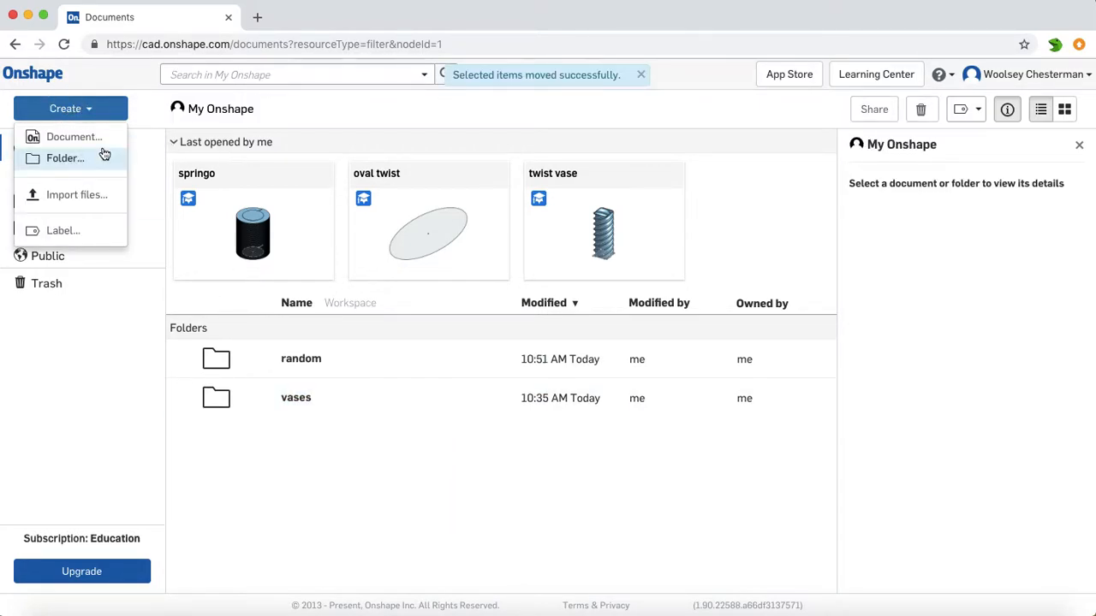
- Create a new document named 'twist vase test', replacing the default name
left_click(72, 137)
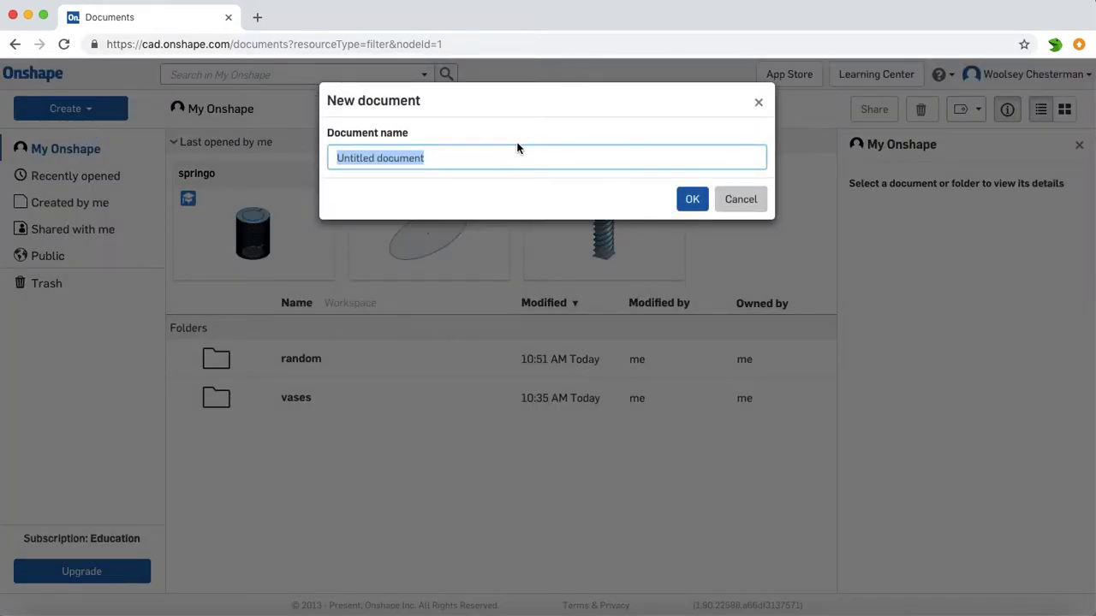
key("Delete")
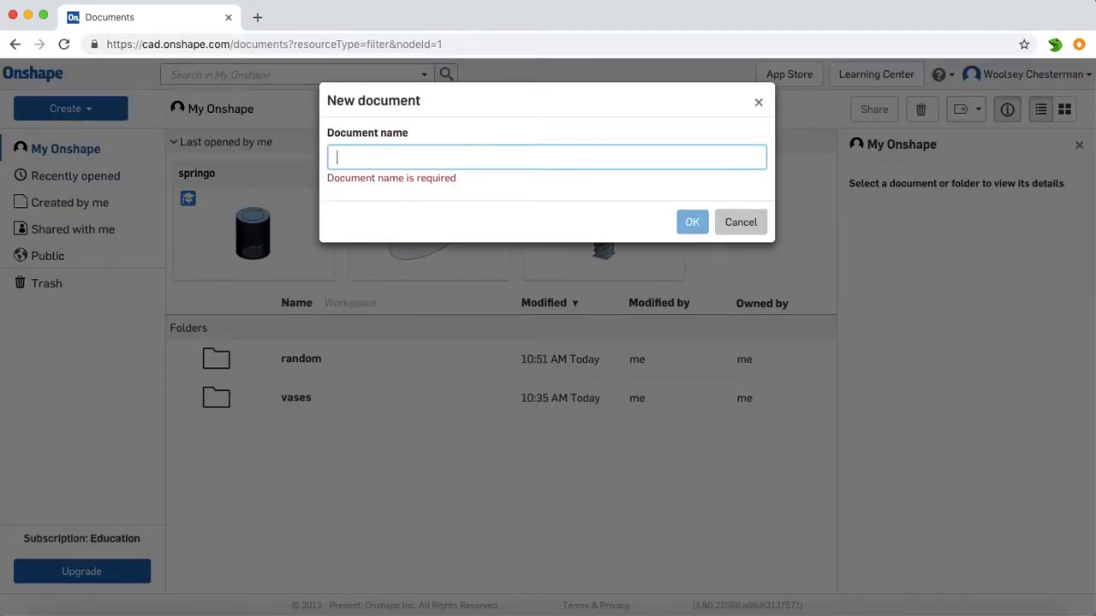
type("twist")
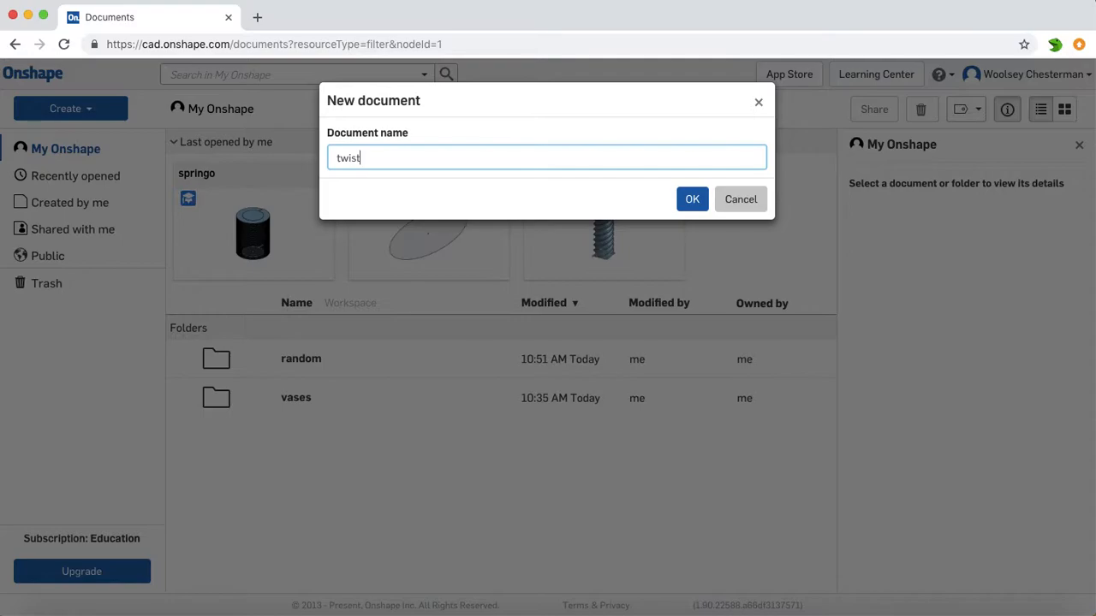
type("vase")
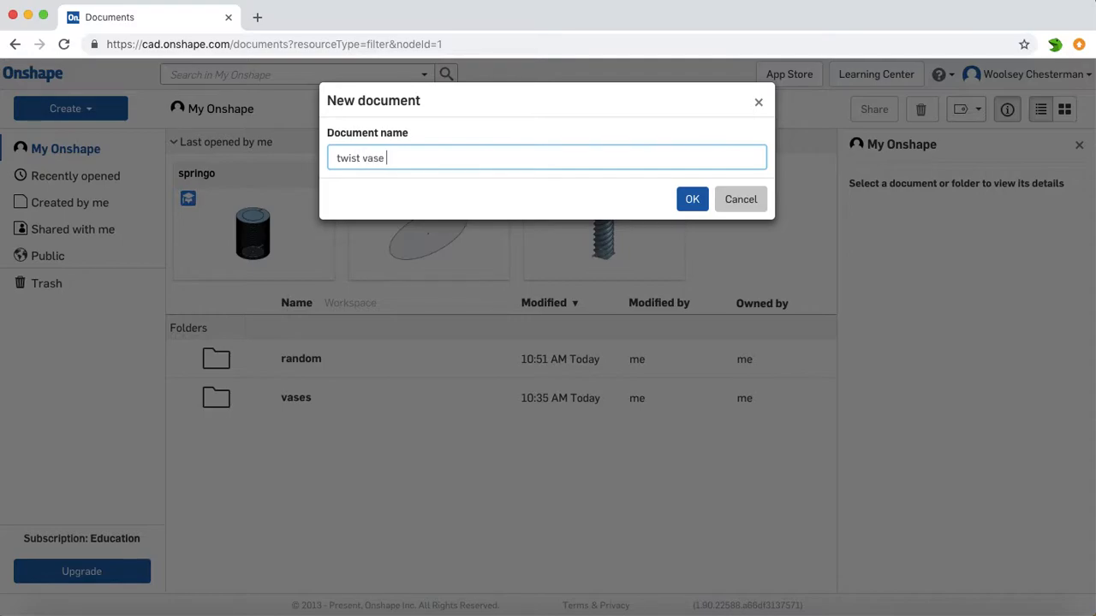
type("test")
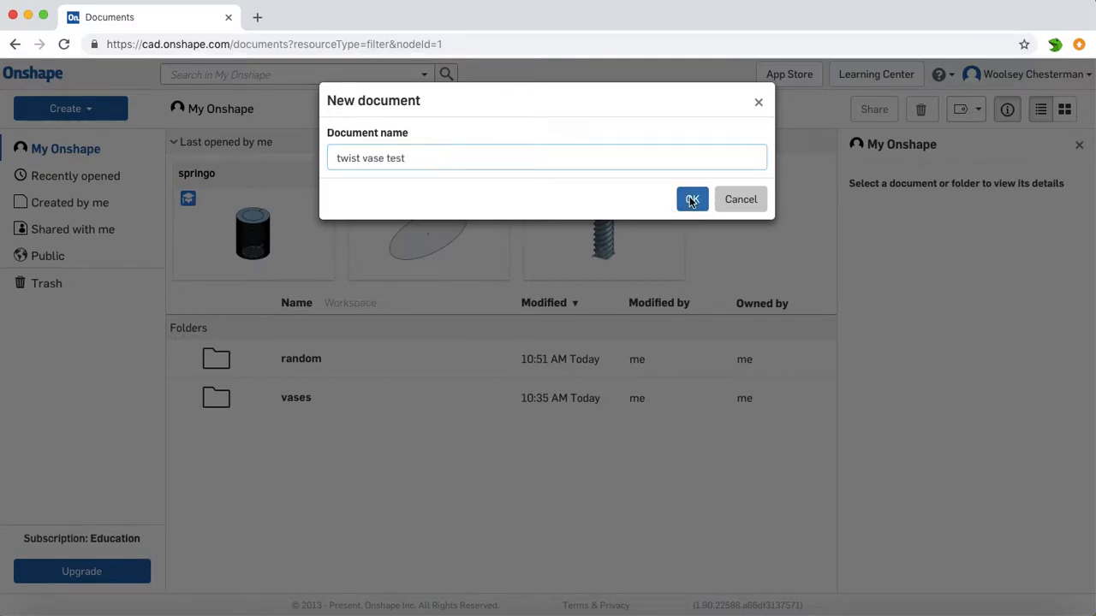
left_click(692, 199)
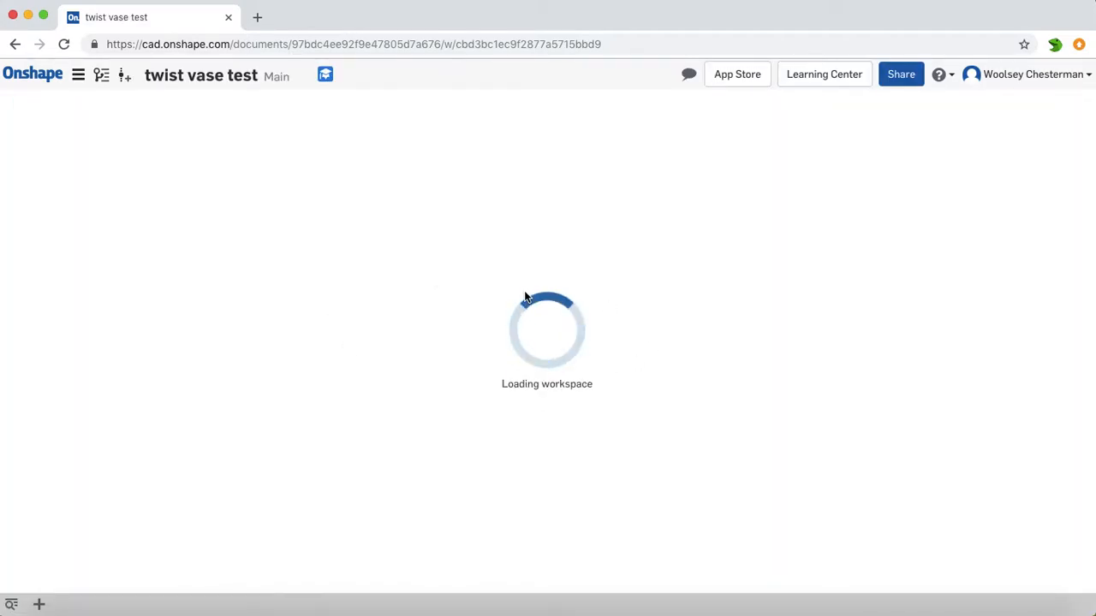
mouse_move(774, 225)
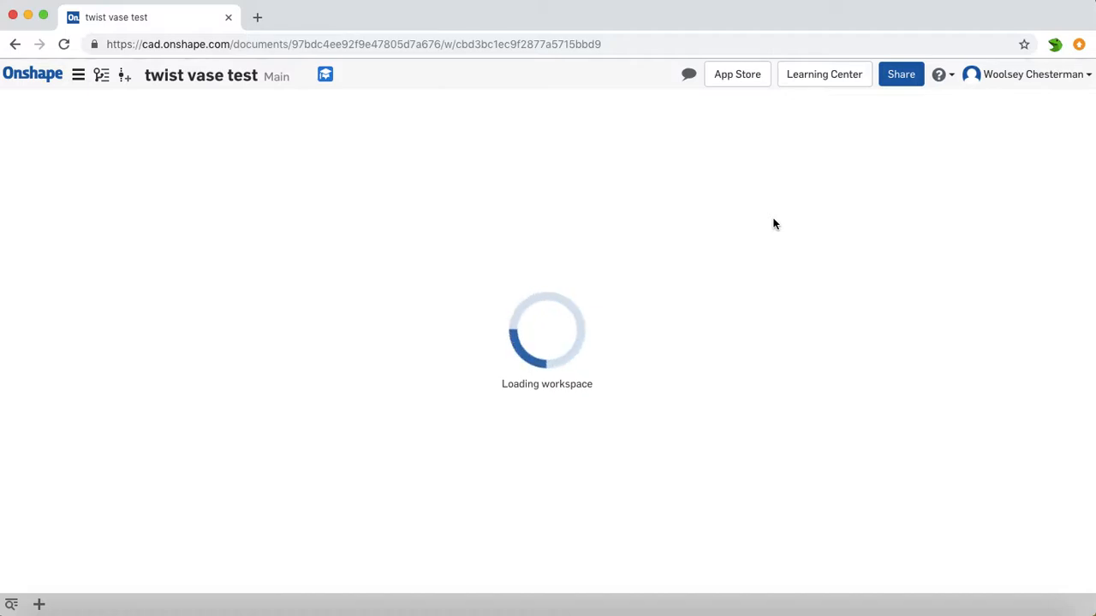
mouse_move(761, 167)
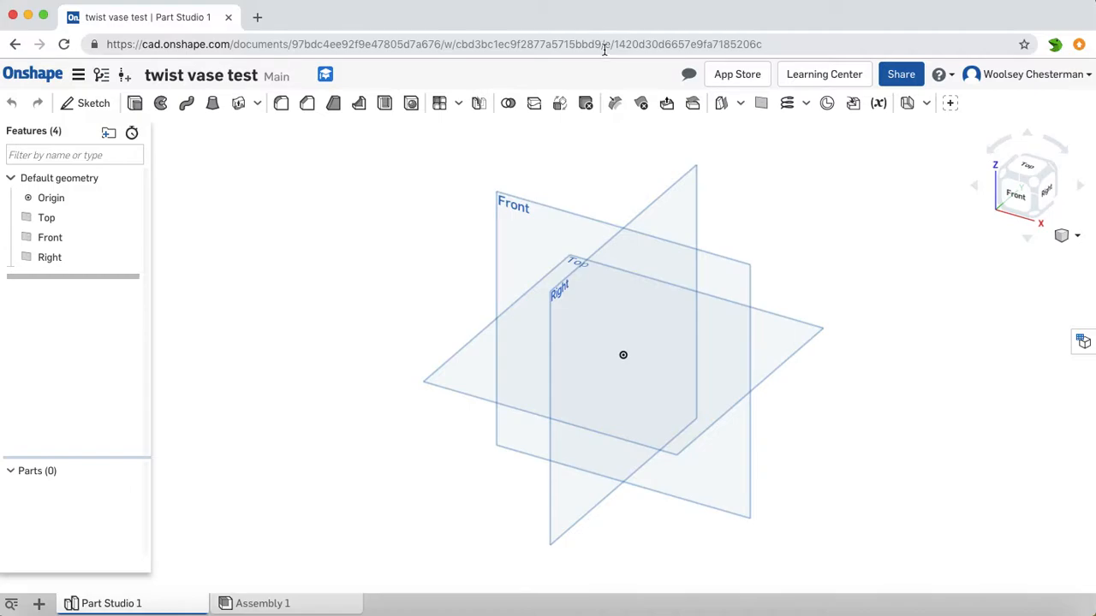
mouse_move(821, 79)
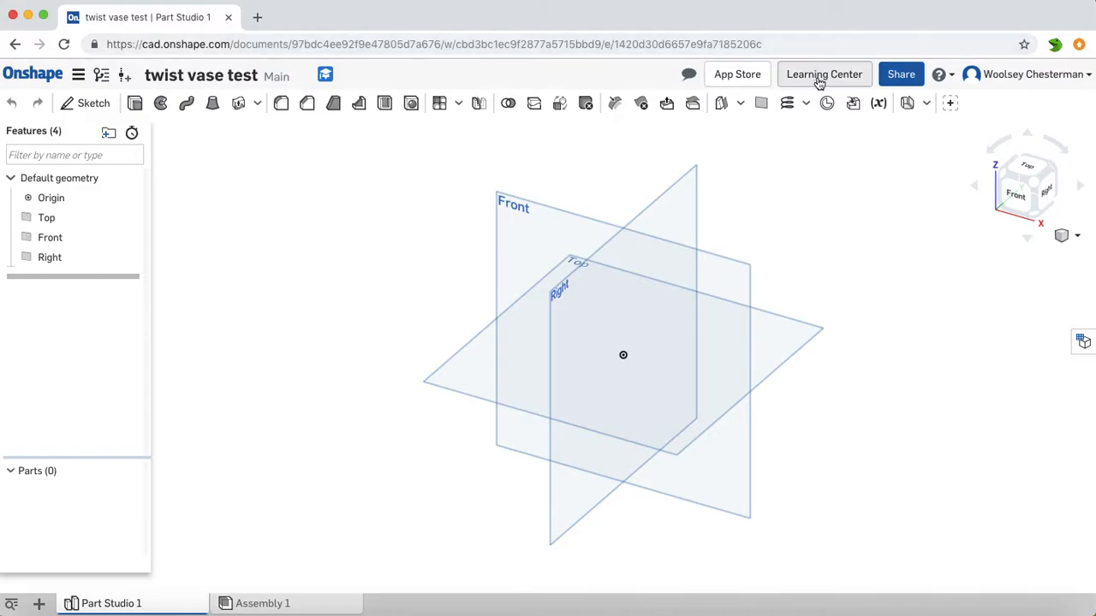
mouse_move(1034, 188)
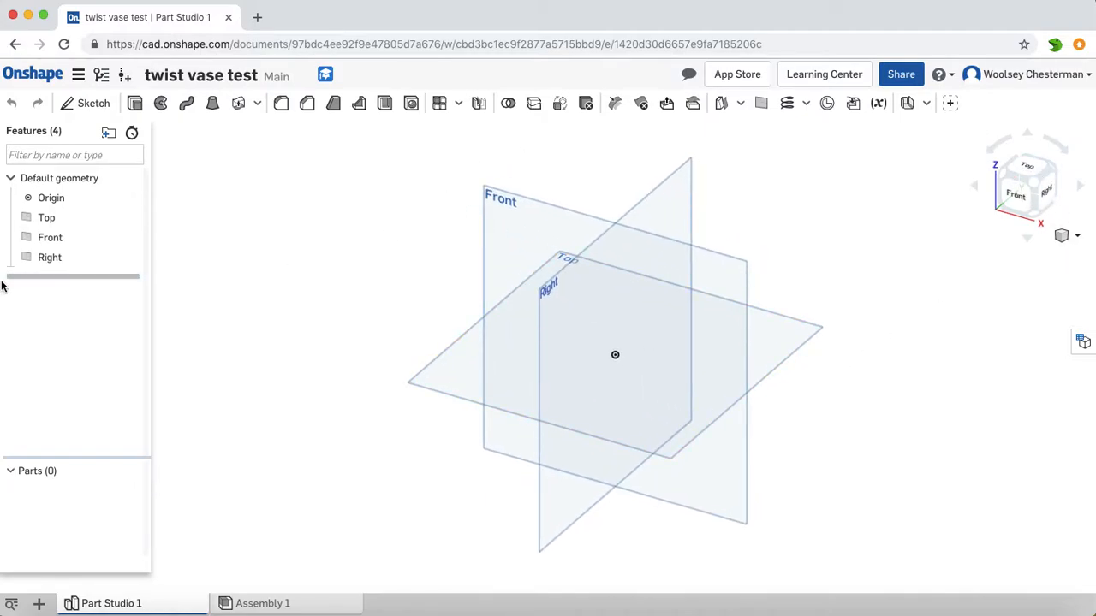
- Hide the Front plane from the feature list
right_click(50, 236)
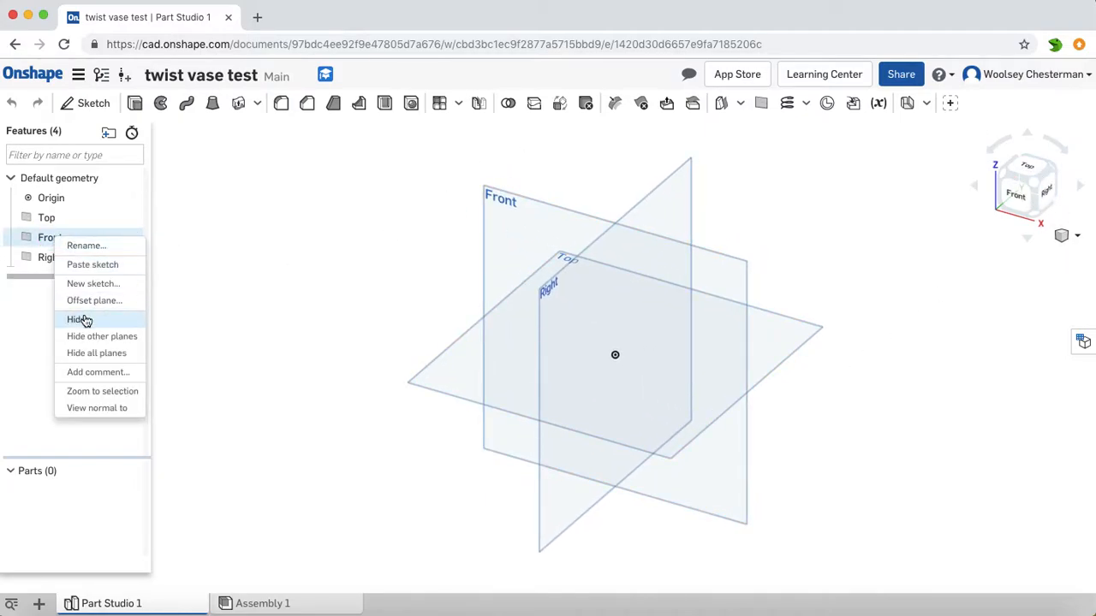
left_click(73, 320)
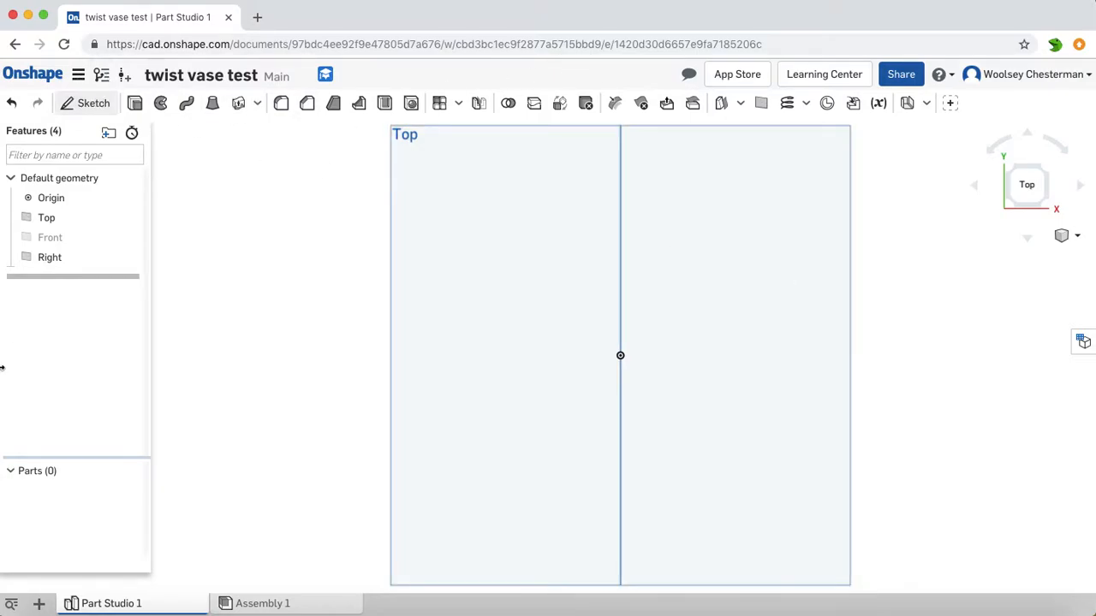
- Create a Top-plane sketch named 'base' and reopen it for editing
left_click(92, 103)
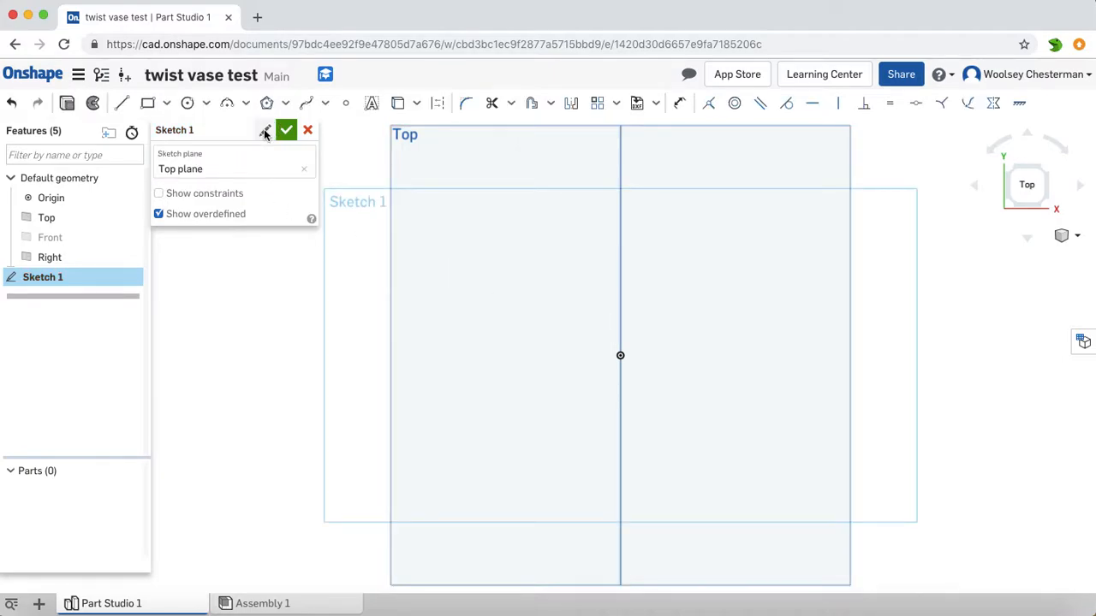
type("base")
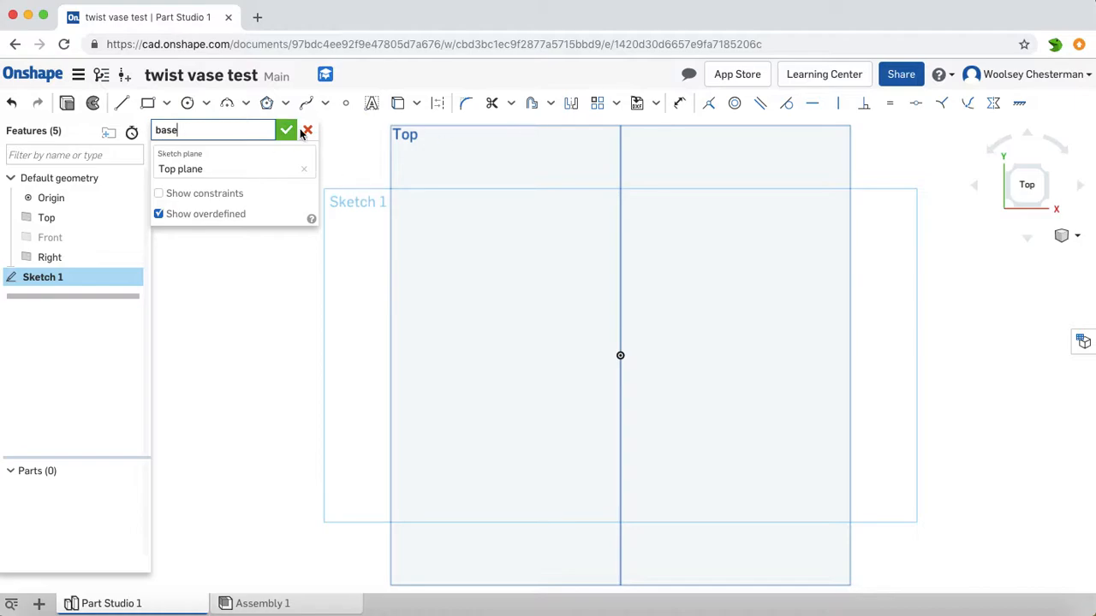
left_click(287, 130)
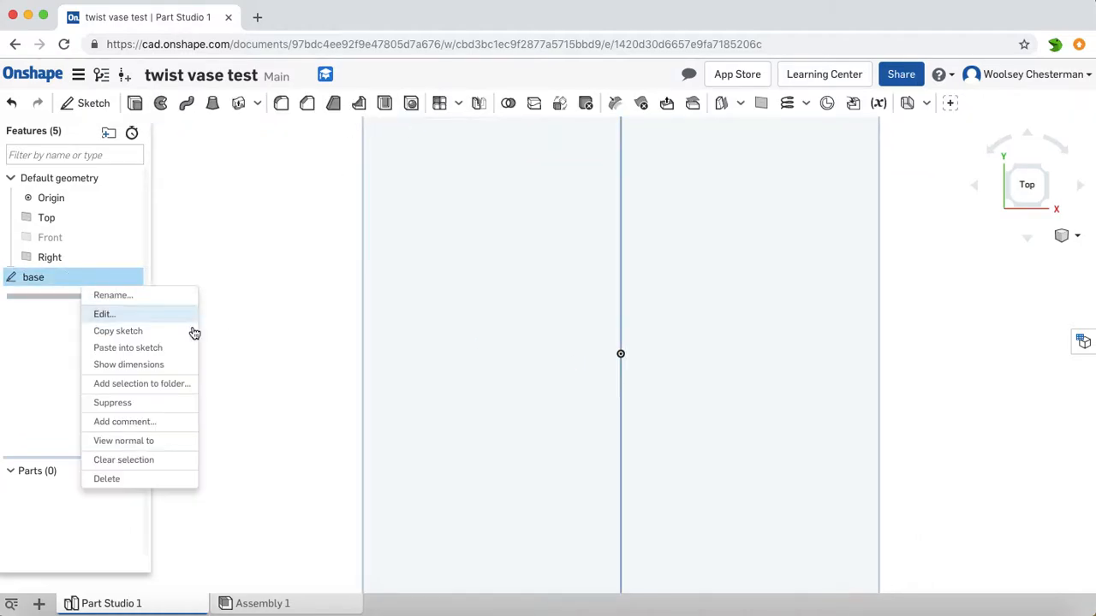
left_click(102, 315)
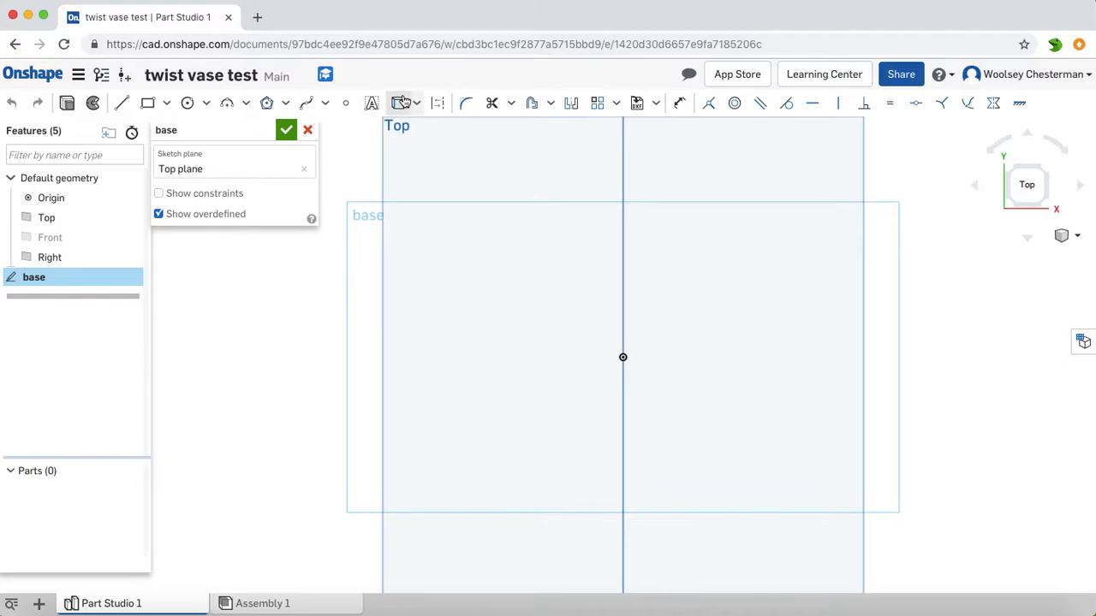
mouse_move(269, 103)
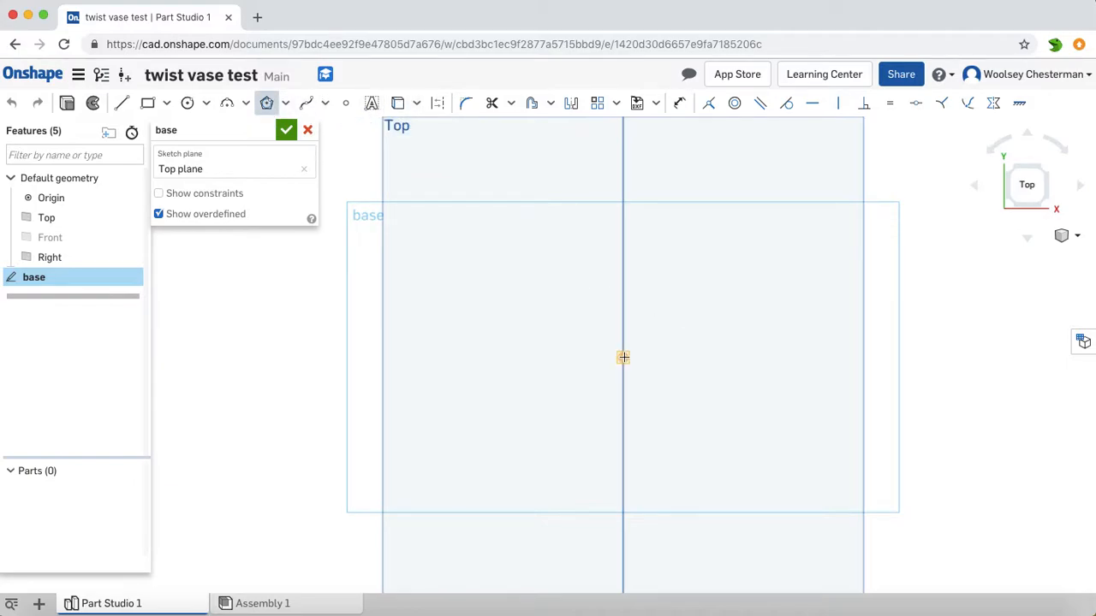
- Draw a five-sided polygon centred on the origin and finish the base sketch
left_click_drag(623, 358, 746, 349)
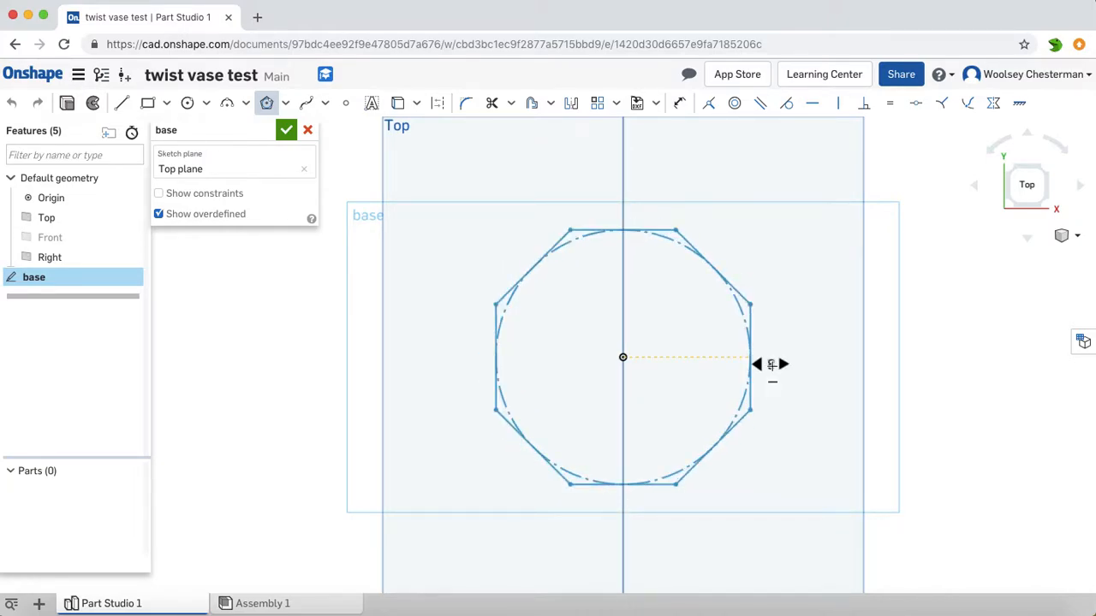
left_click(759, 365)
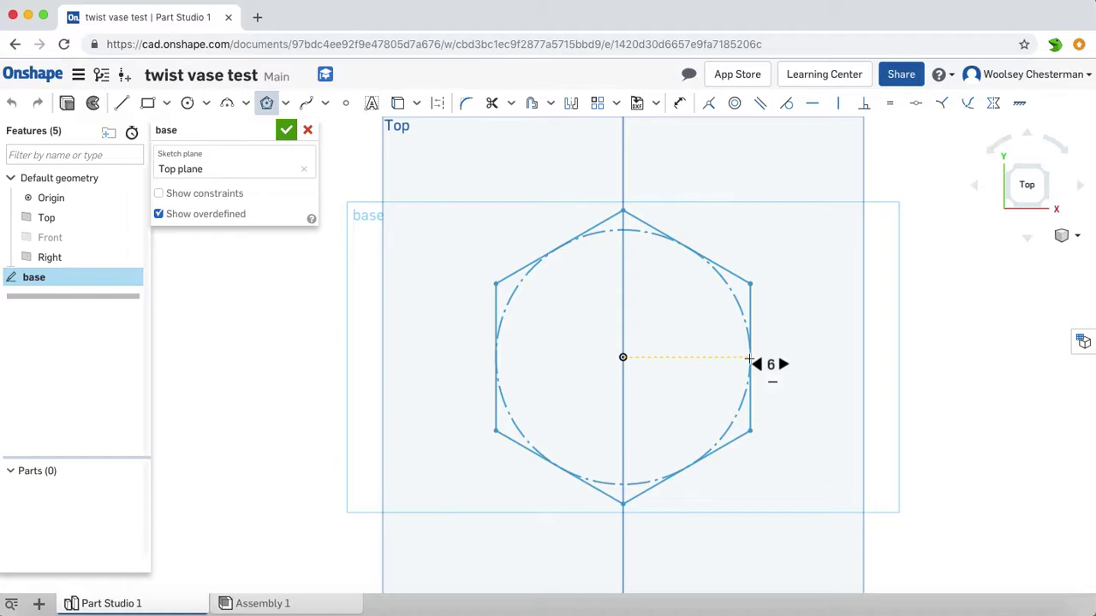
left_click(757, 365)
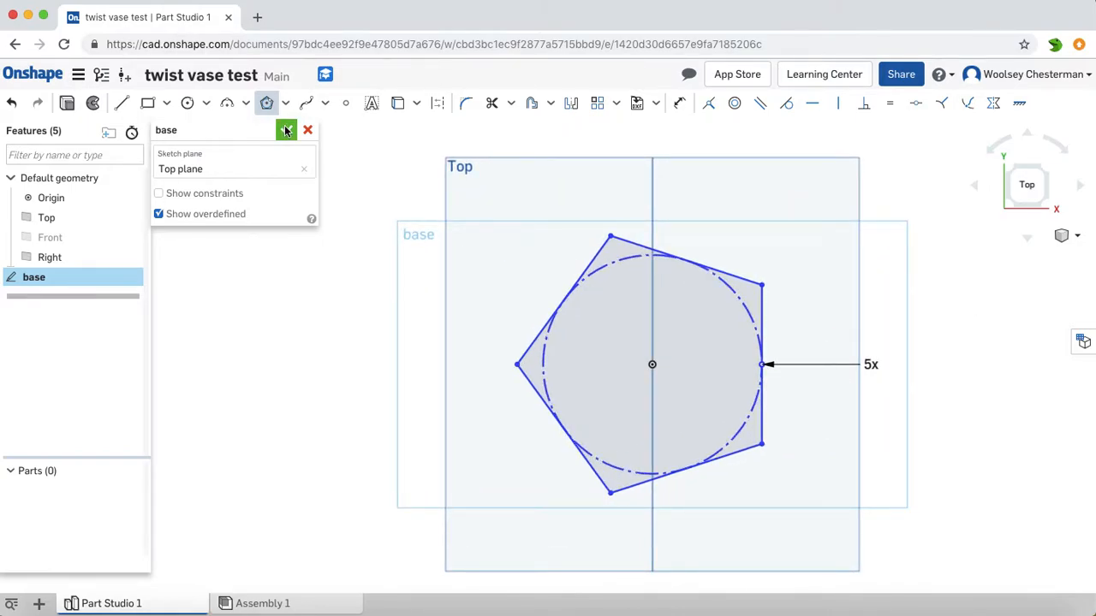
left_click(288, 130)
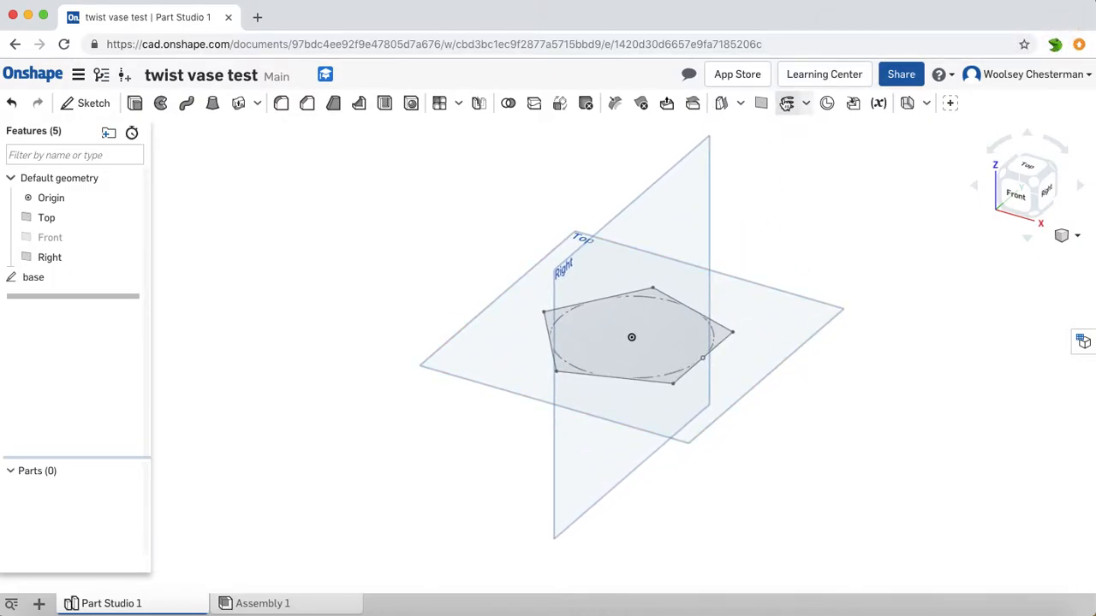
- Start a Height-and-pitch helix on the base sketch's circle
left_click(784, 103)
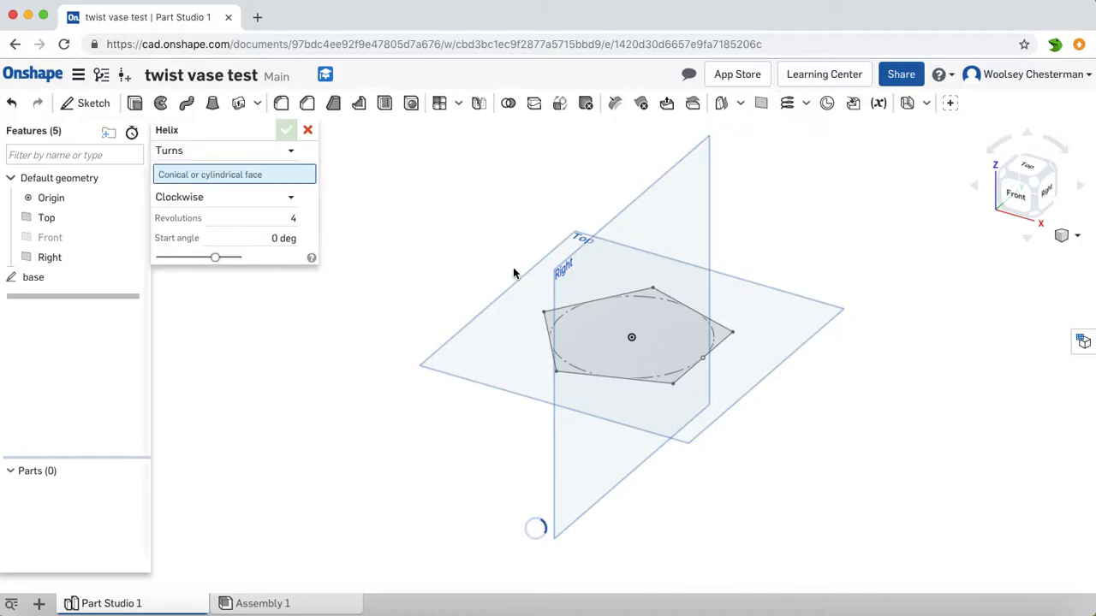
left_click(226, 150)
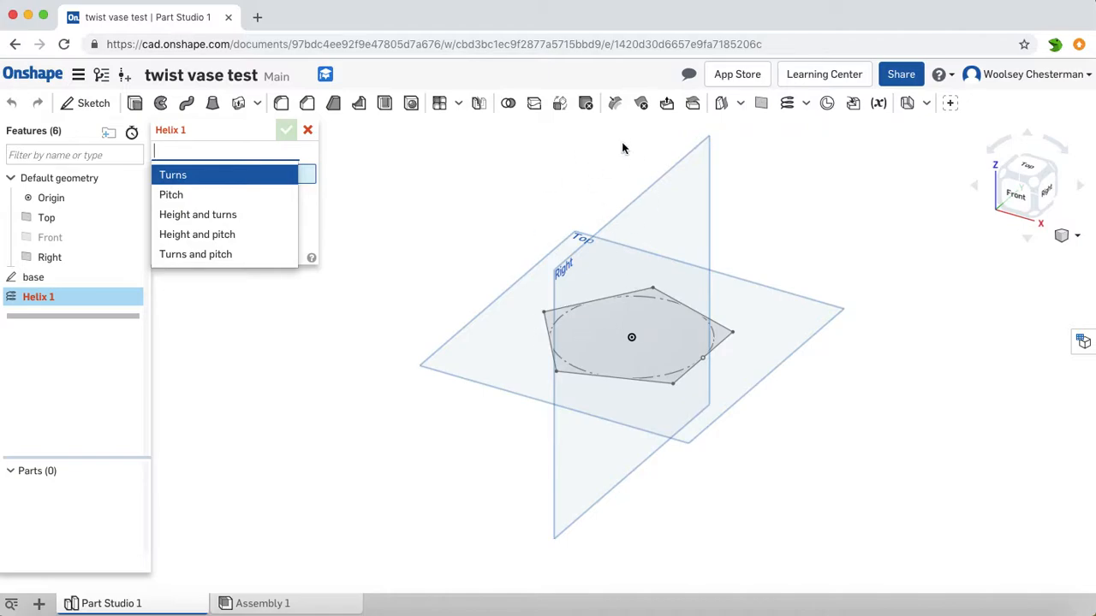
mouse_move(197, 233)
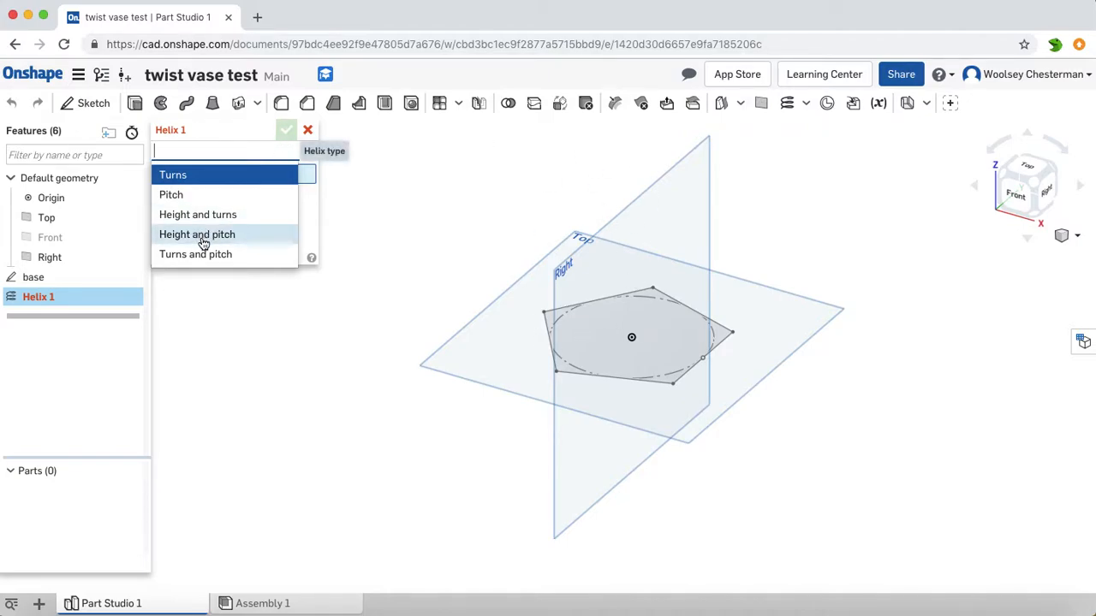
left_click(197, 233)
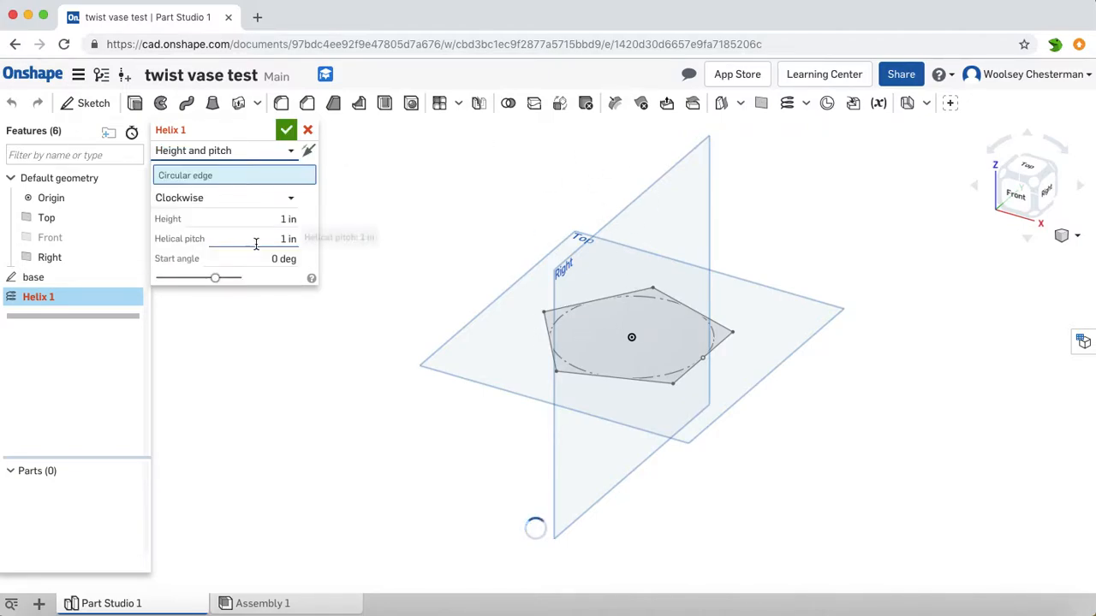
left_click(287, 219)
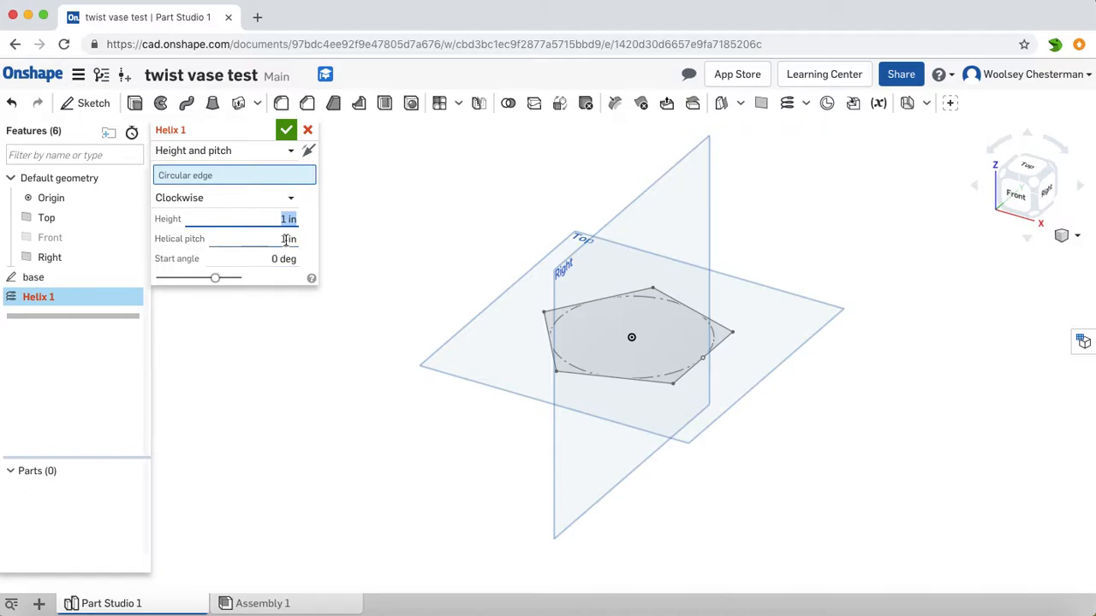
left_click(254, 240)
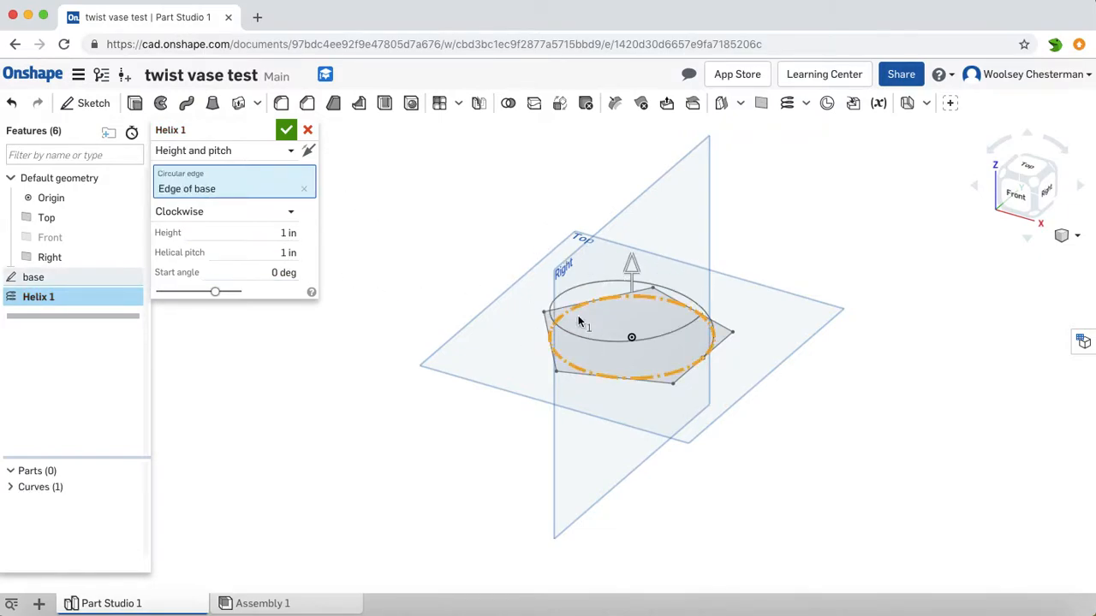
- Set the helix height to 100 mm and pitch to 50, then accept Helix 1
left_click(274, 233)
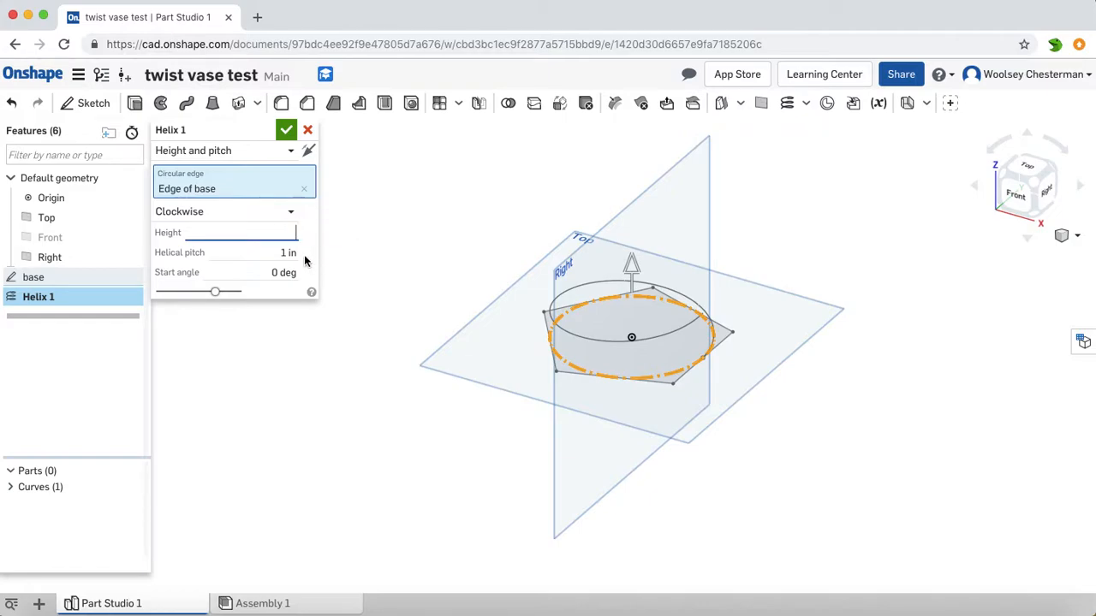
left_click(239, 233)
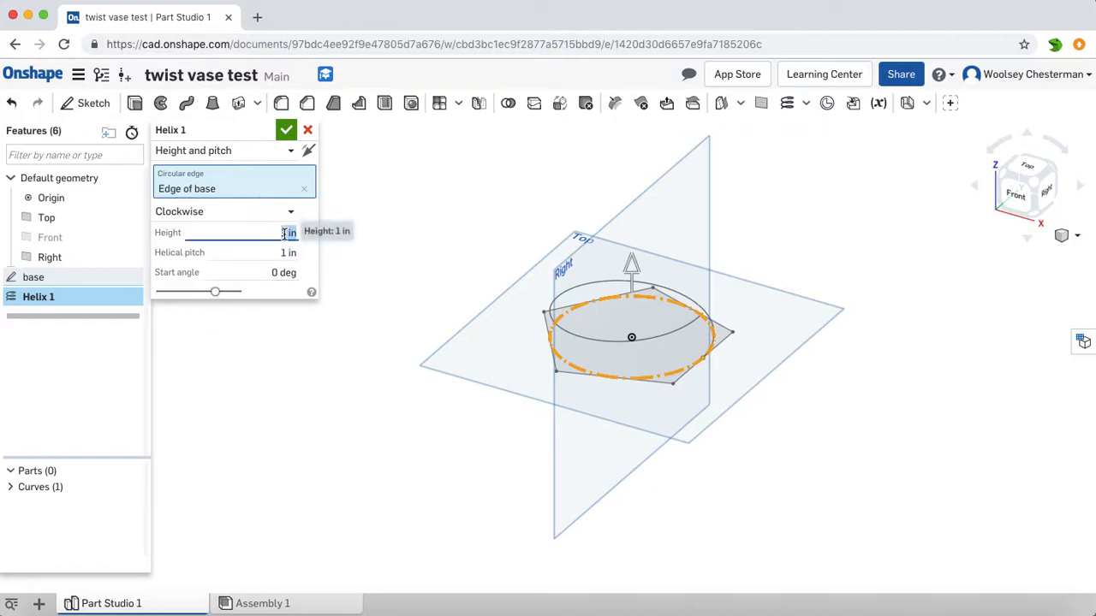
type("100")
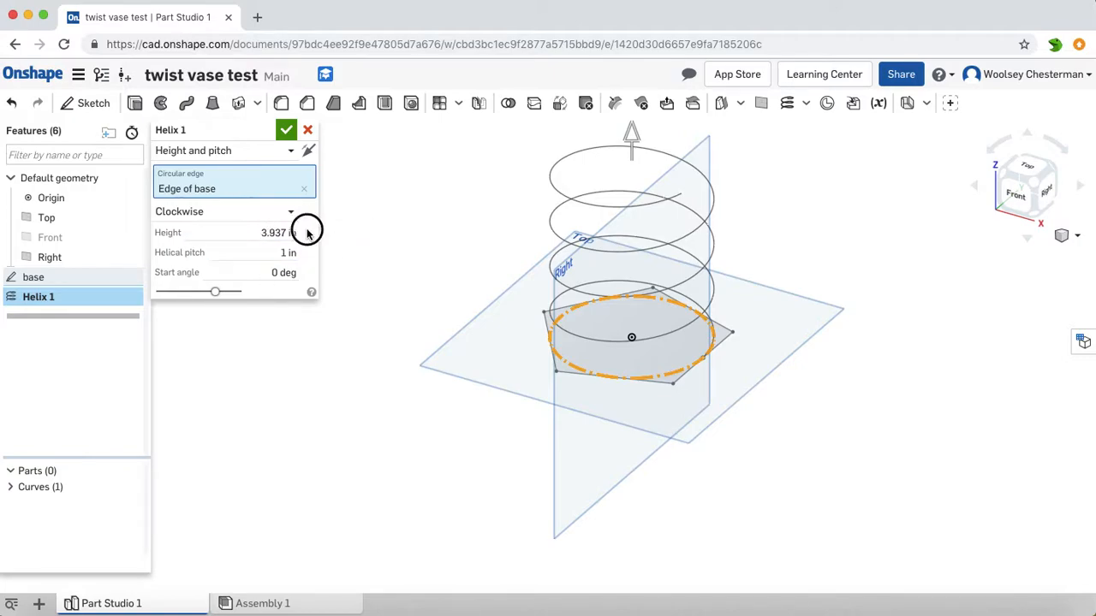
left_click(274, 252)
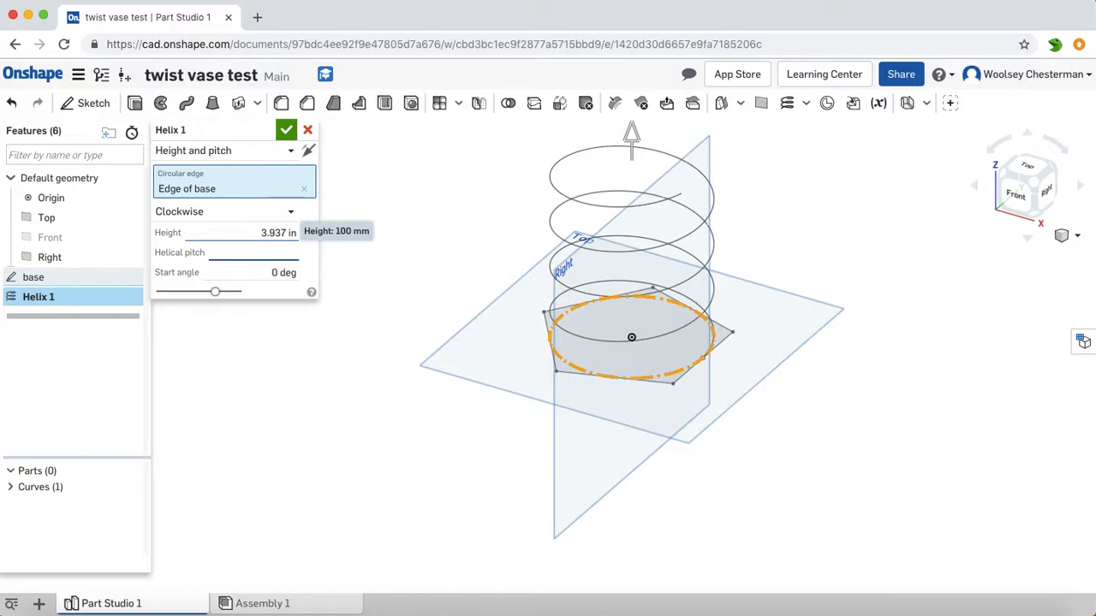
type("50")
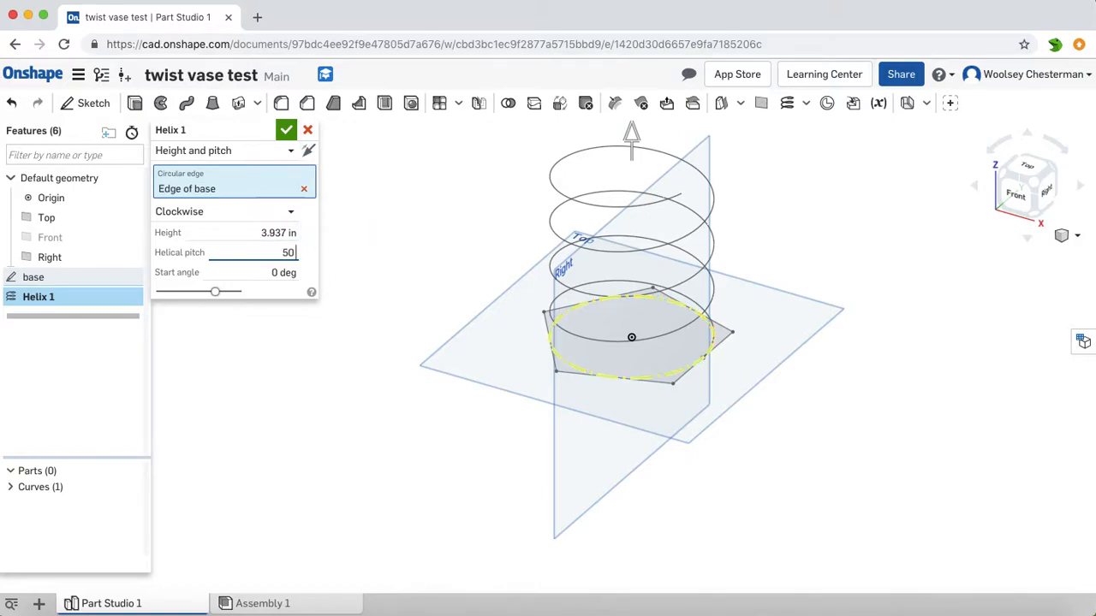
left_click(286, 130)
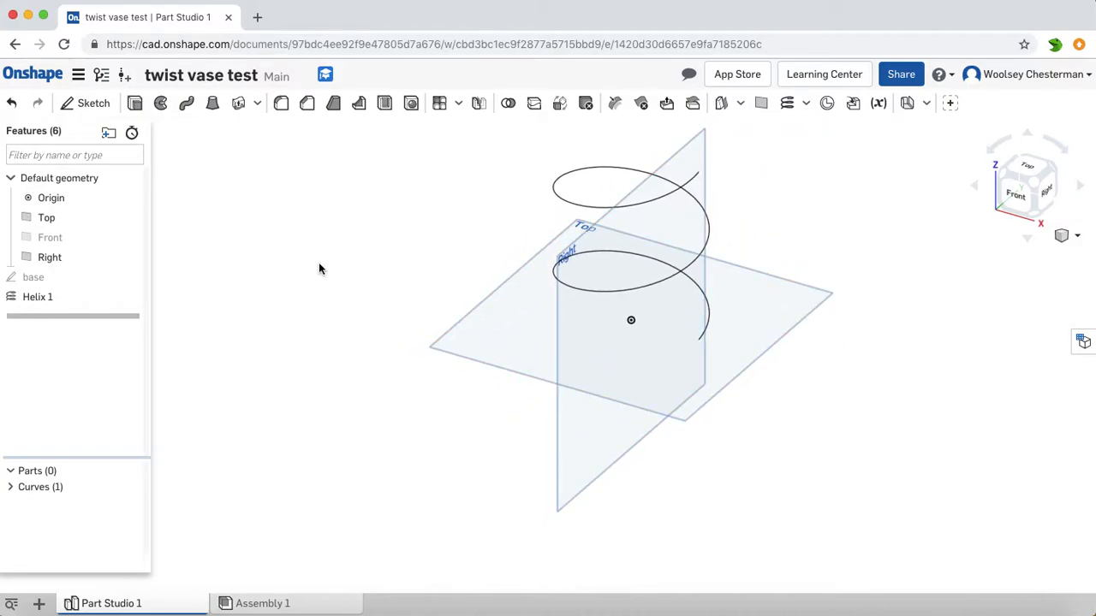
mouse_move(1038, 173)
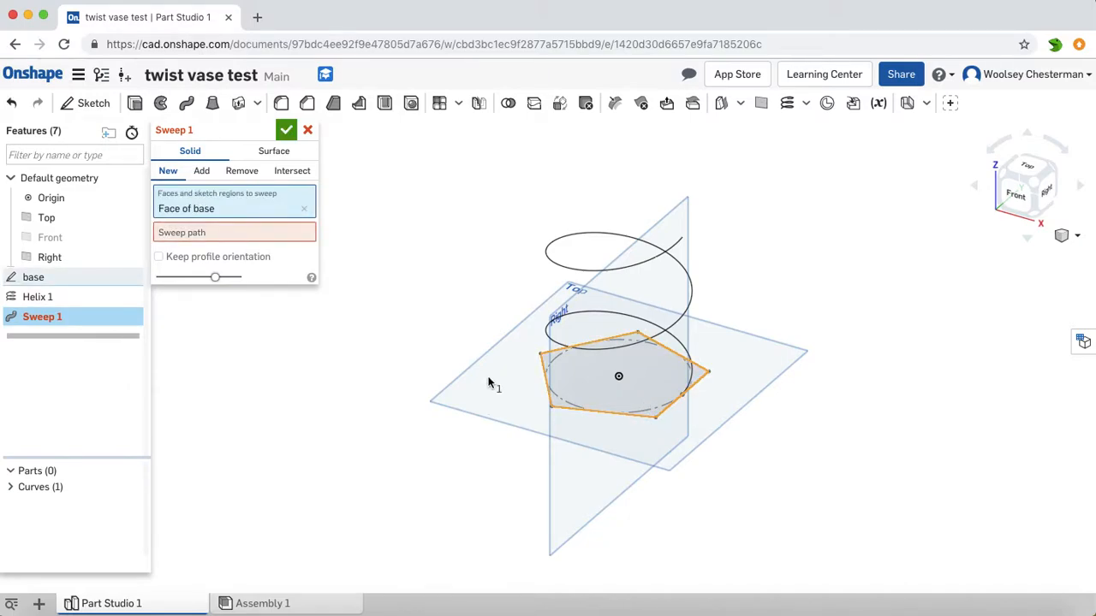
mouse_move(603, 267)
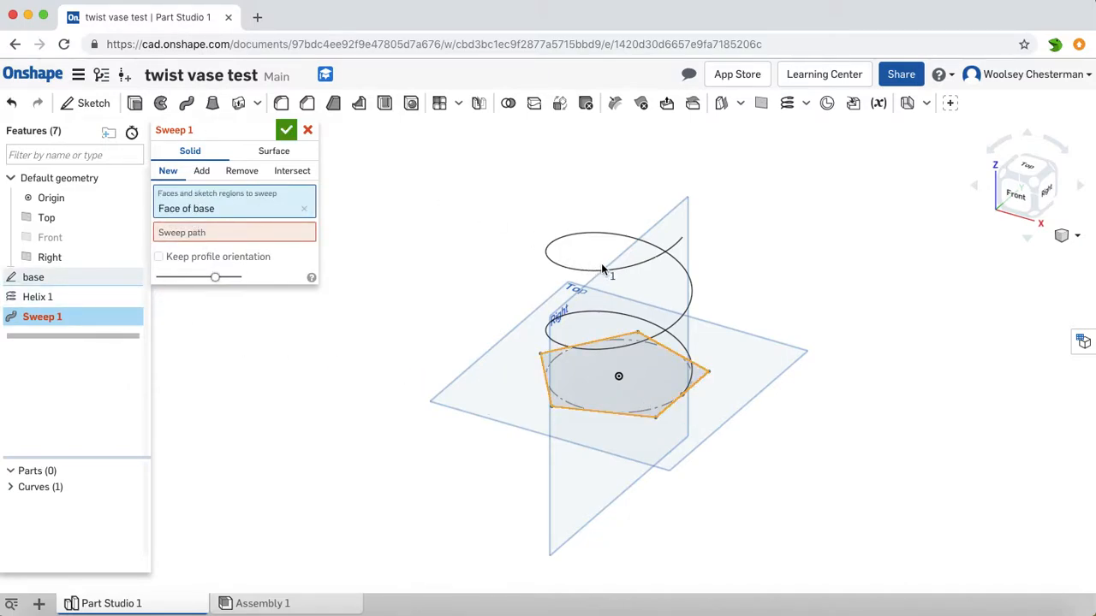
mouse_move(38, 296)
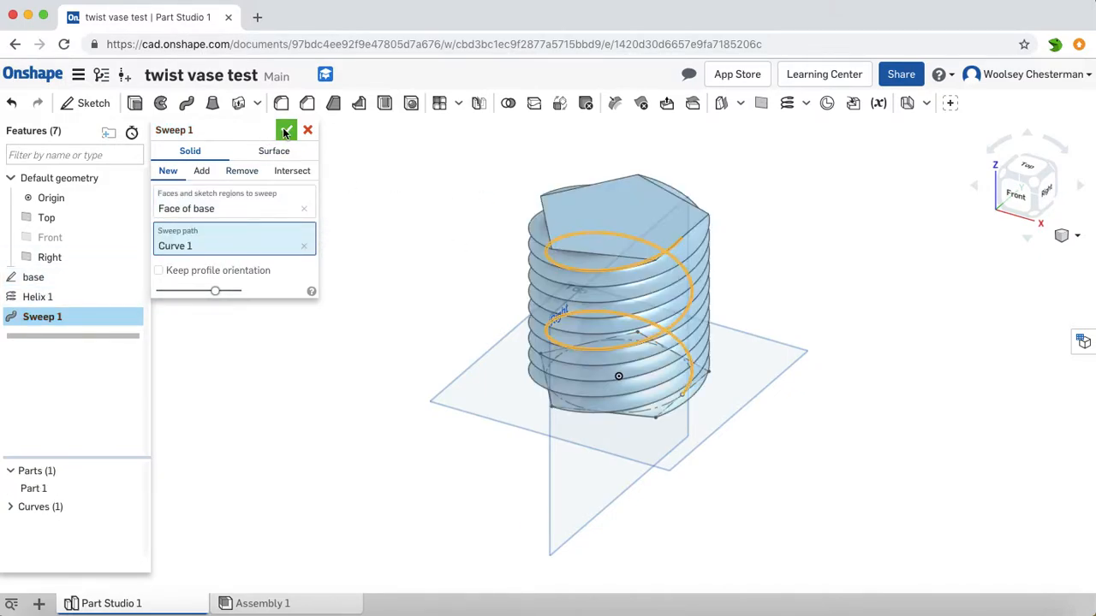
mouse_move(603, 226)
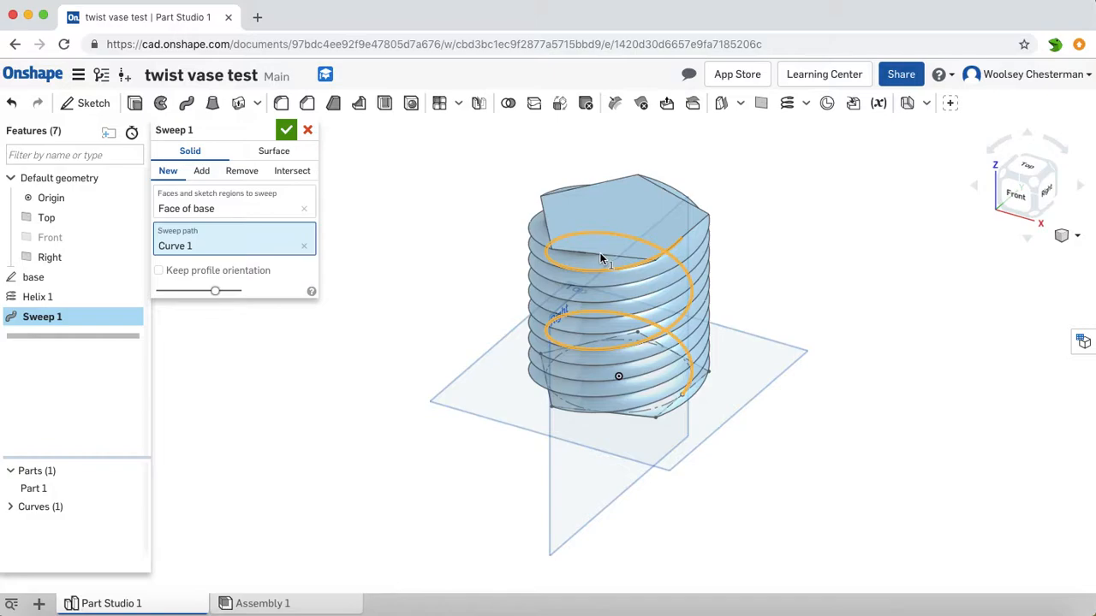
mouse_move(665, 390)
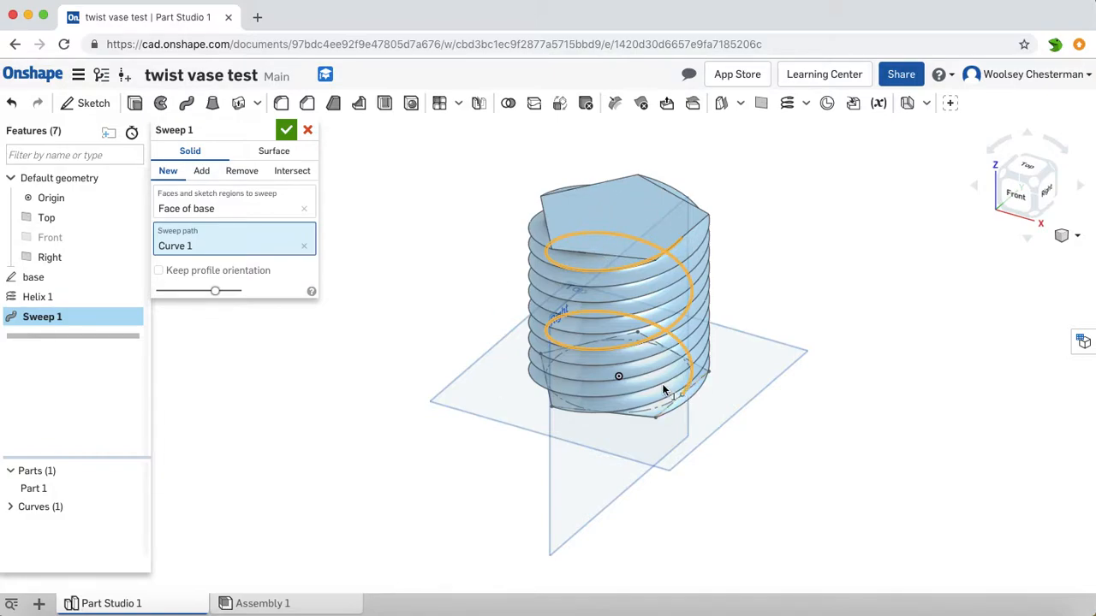
mouse_move(675, 346)
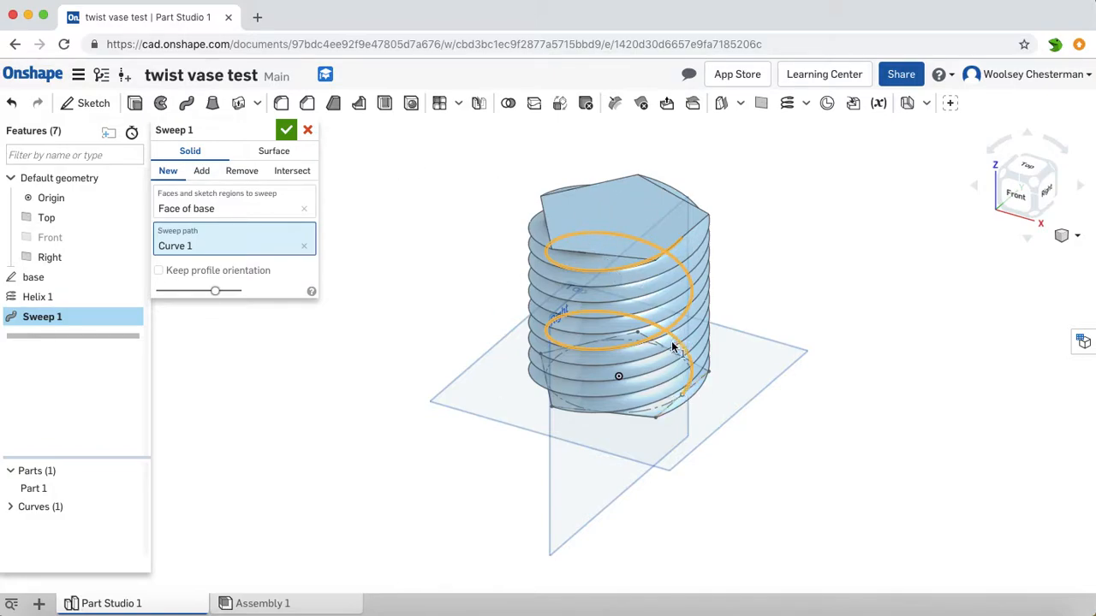
mouse_move(337, 176)
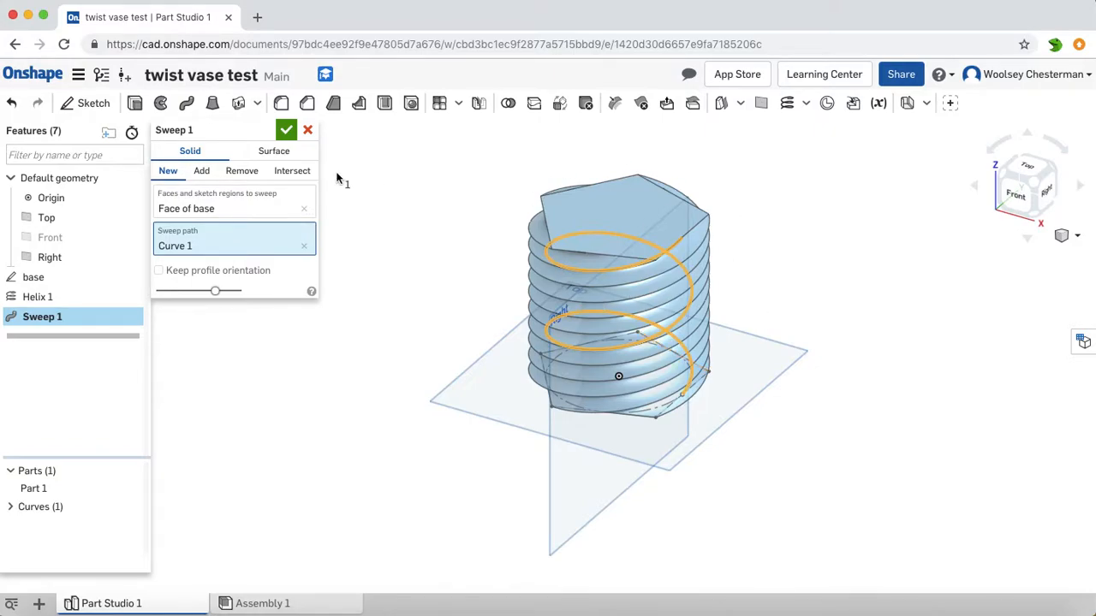
- Confirm Sweep 1 along the helix
left_click(288, 130)
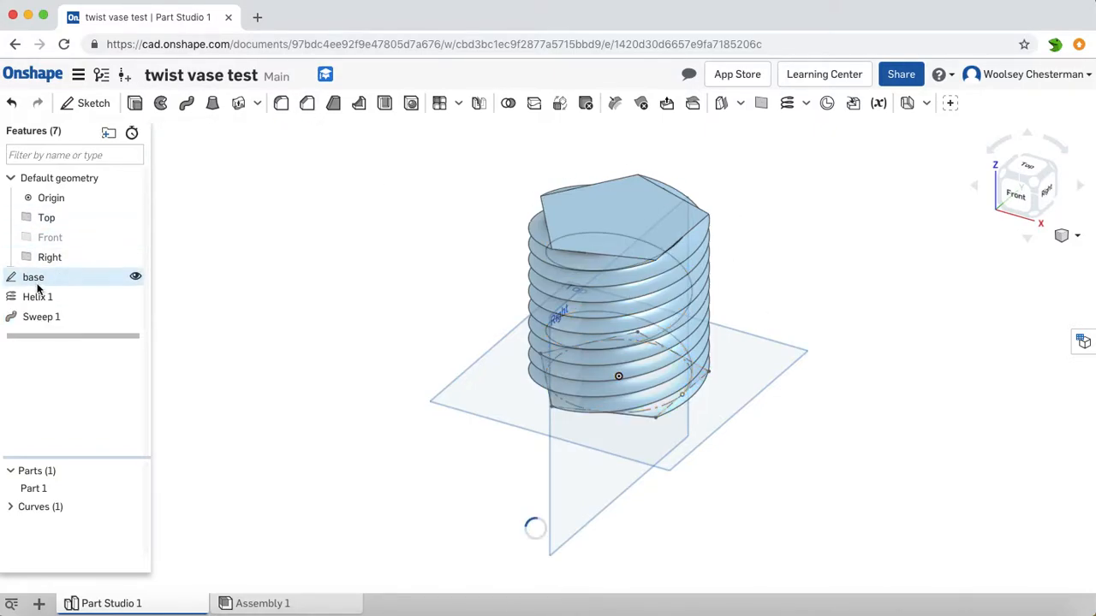
right_click(38, 297)
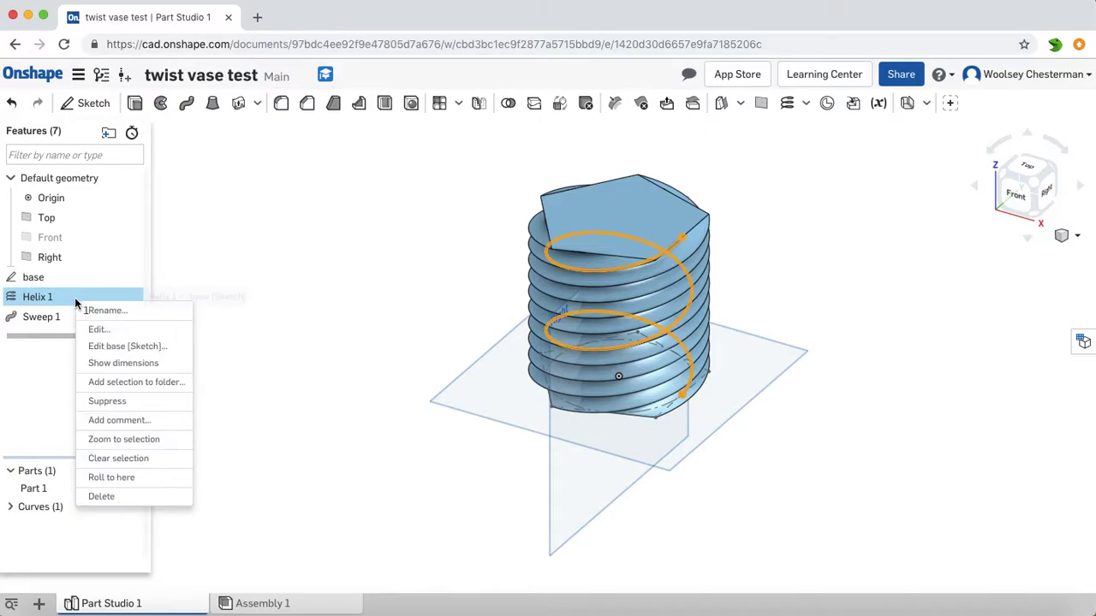
left_click(99, 329)
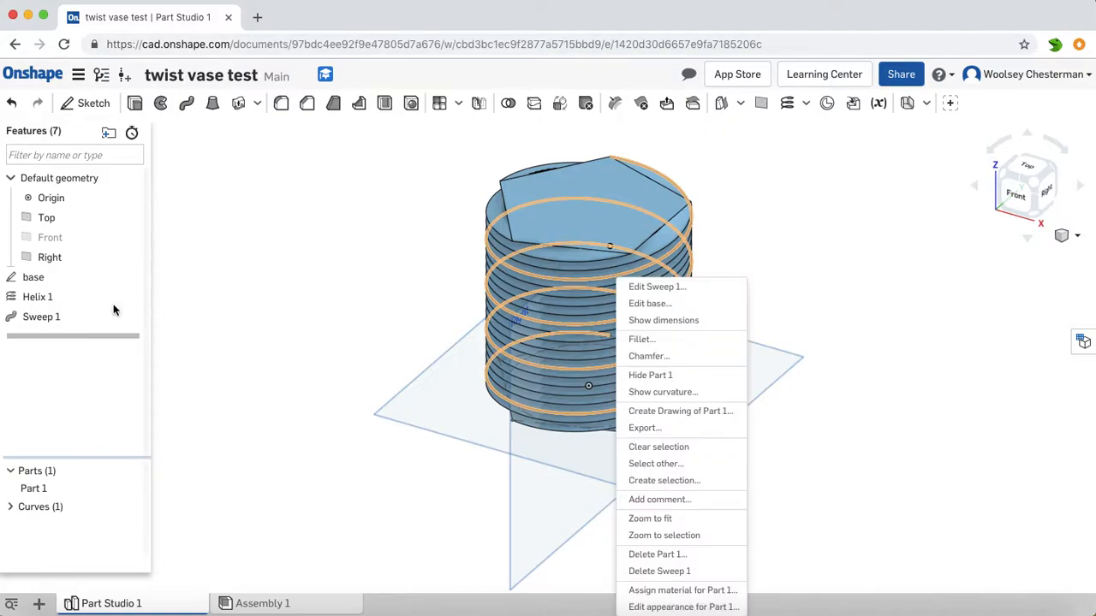
left_click(38, 296)
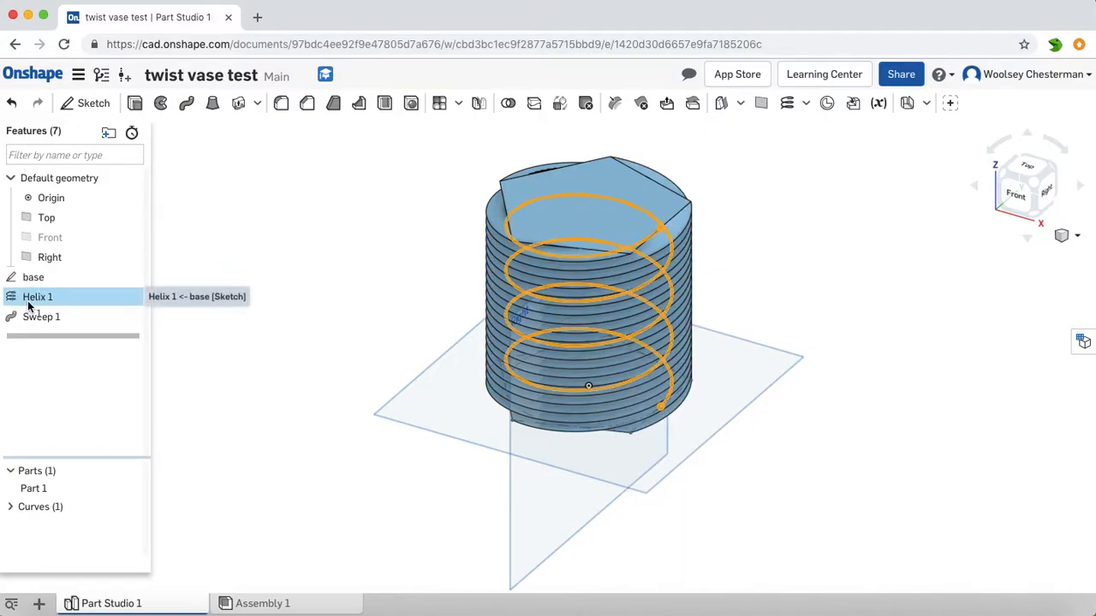
- Edit Helix 1 to raise its helical pitch to 75 mm
right_click(38, 296)
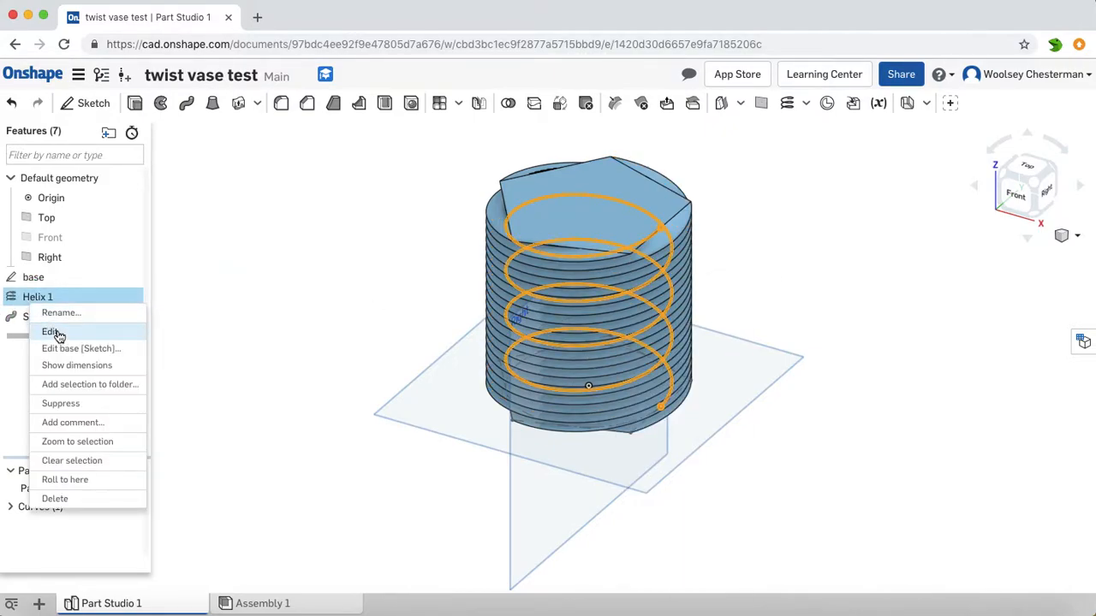
left_click(52, 332)
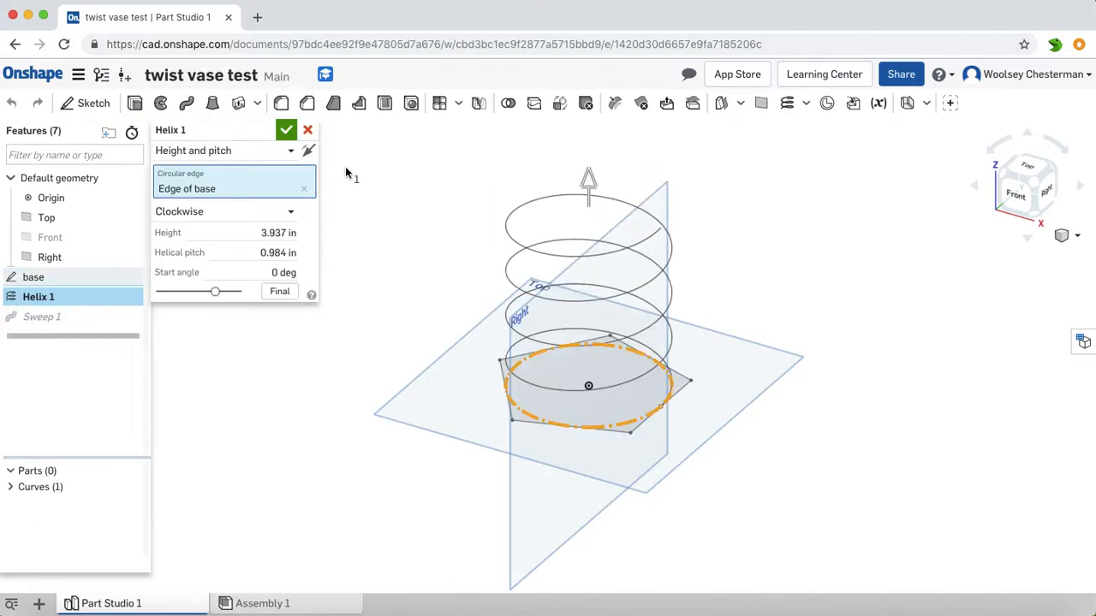
left_click(256, 254)
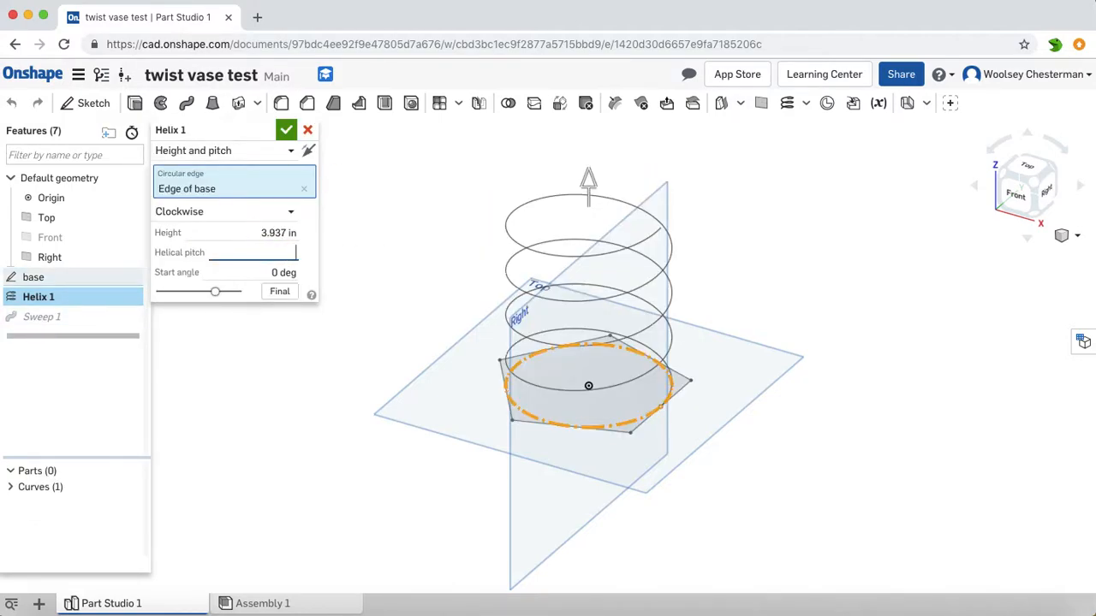
type("75 mm")
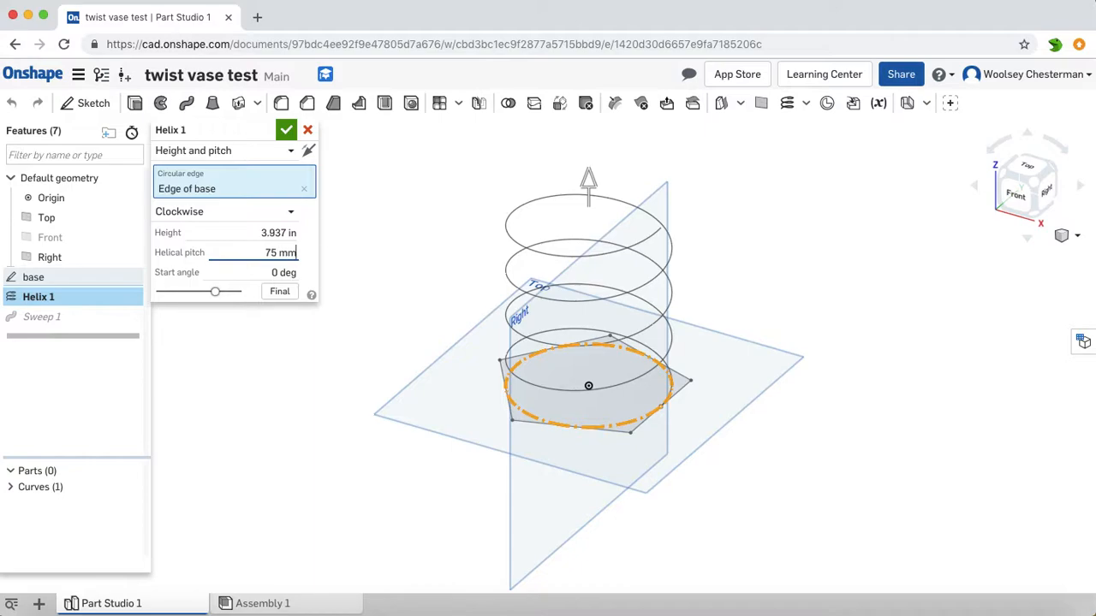
left_click(286, 130)
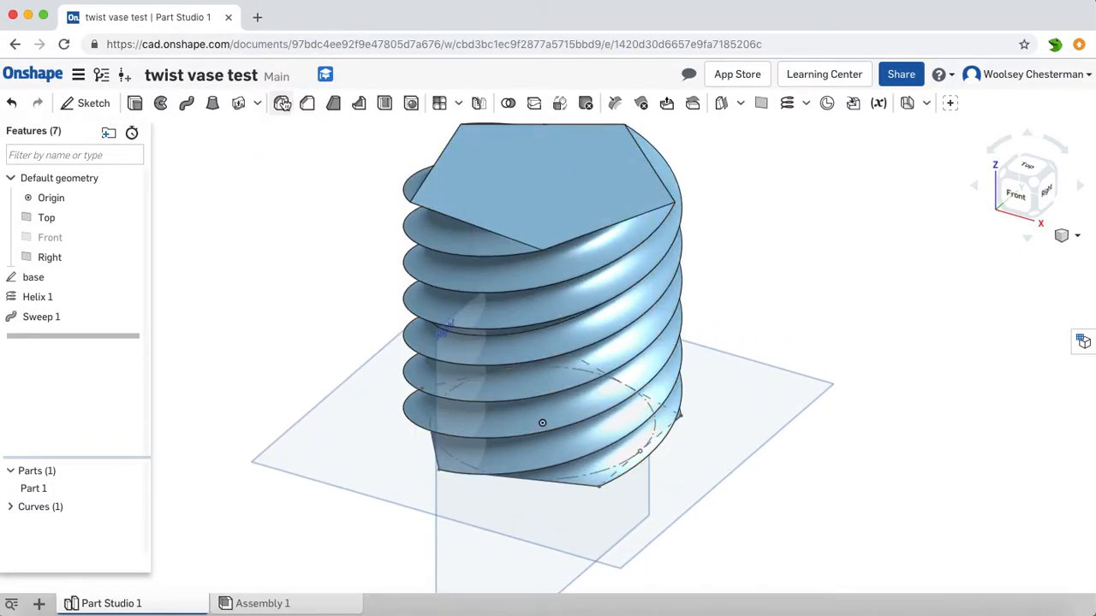
- Fillet the spiralling edges of Sweep 1 and revise Fillet 1
left_click(281, 103)
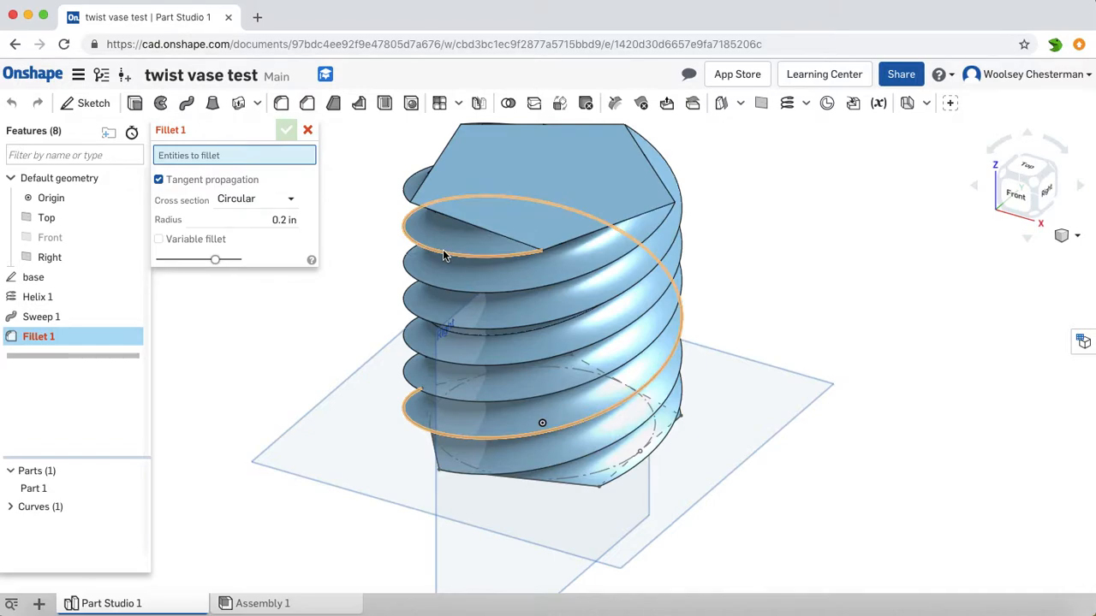
left_click(514, 291)
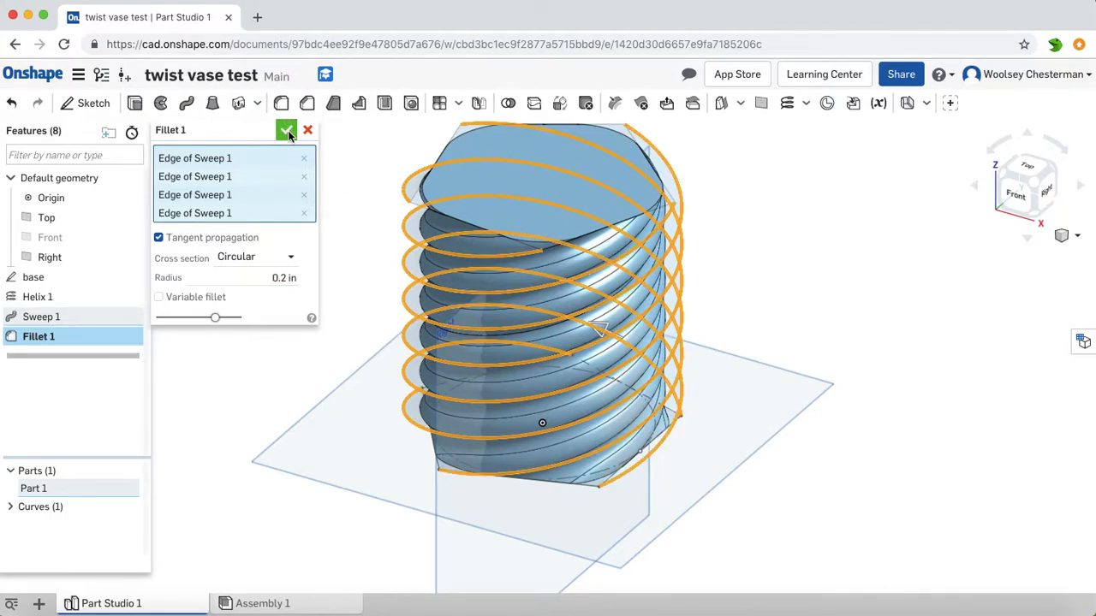
left_click(286, 130)
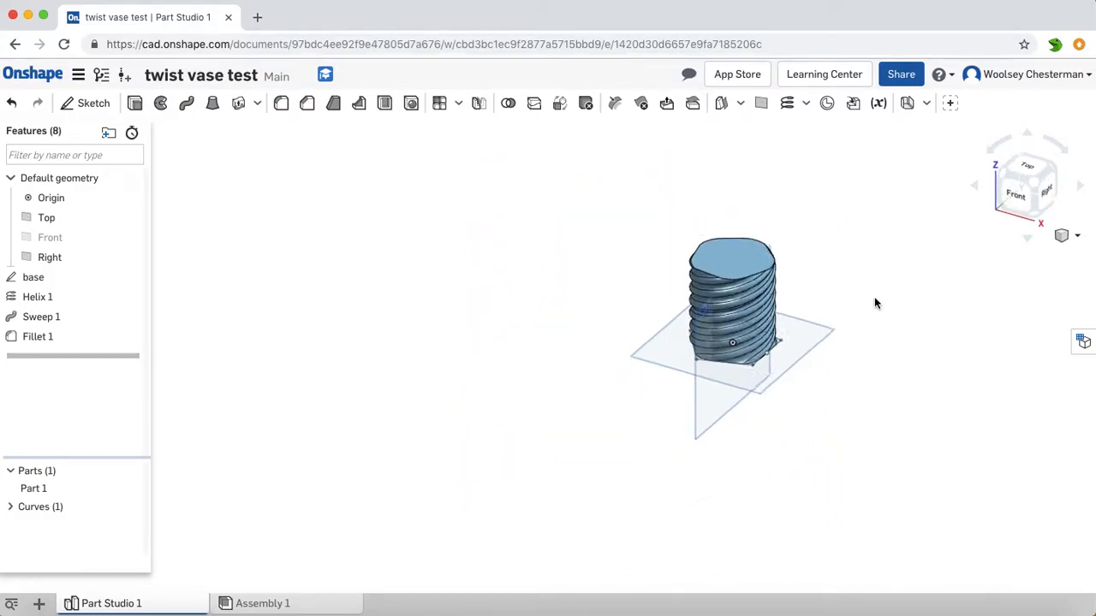
right_click(38, 336)
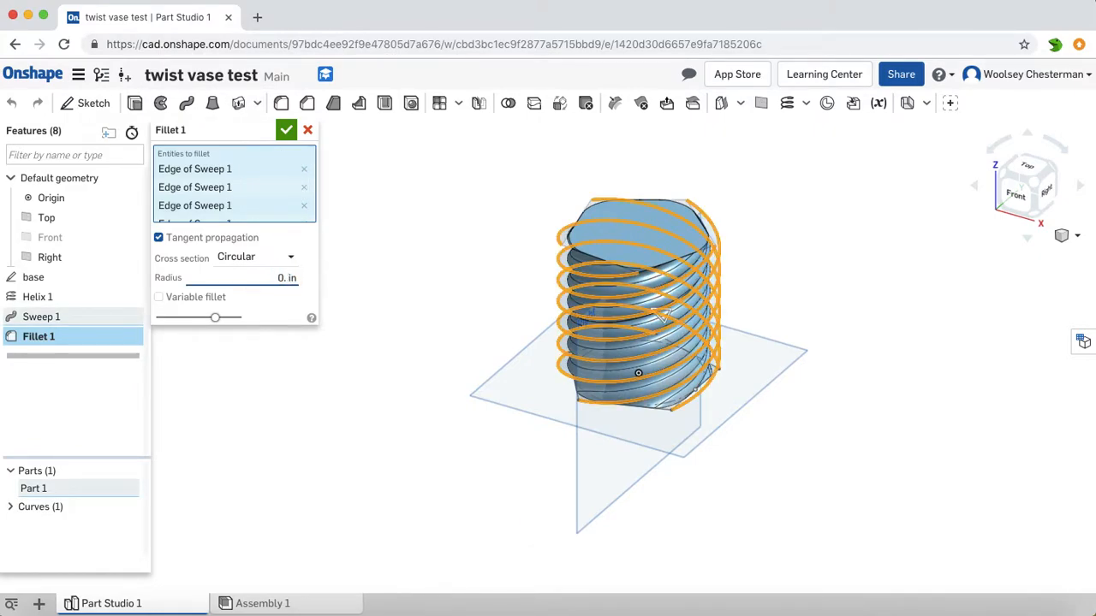
left_click(287, 130)
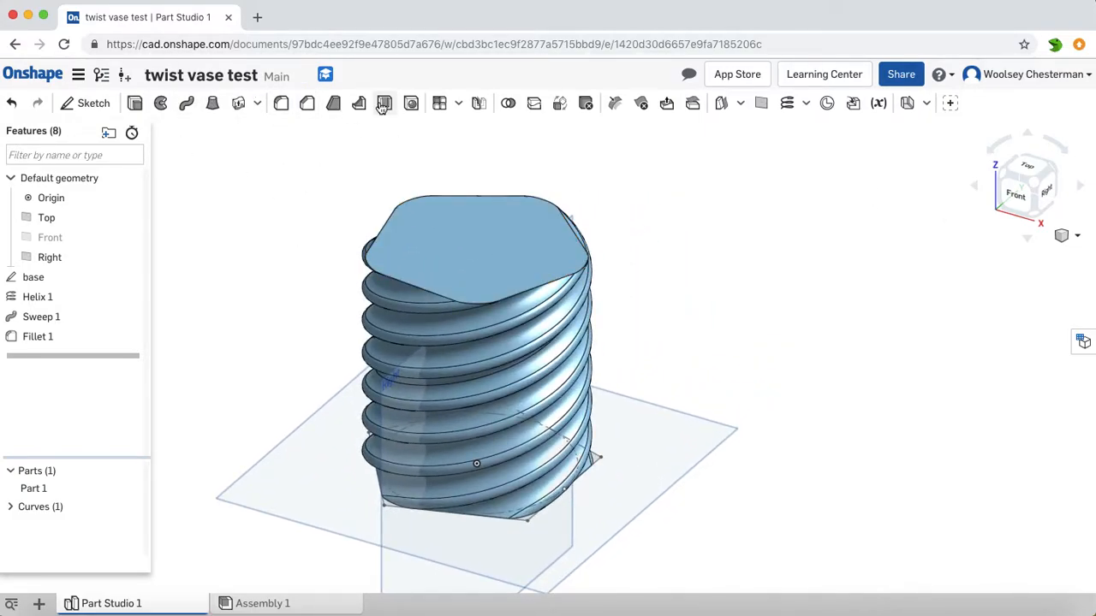
- Shell the vase to 1 mm walls with the top face removed
left_click(383, 103)
type("0")
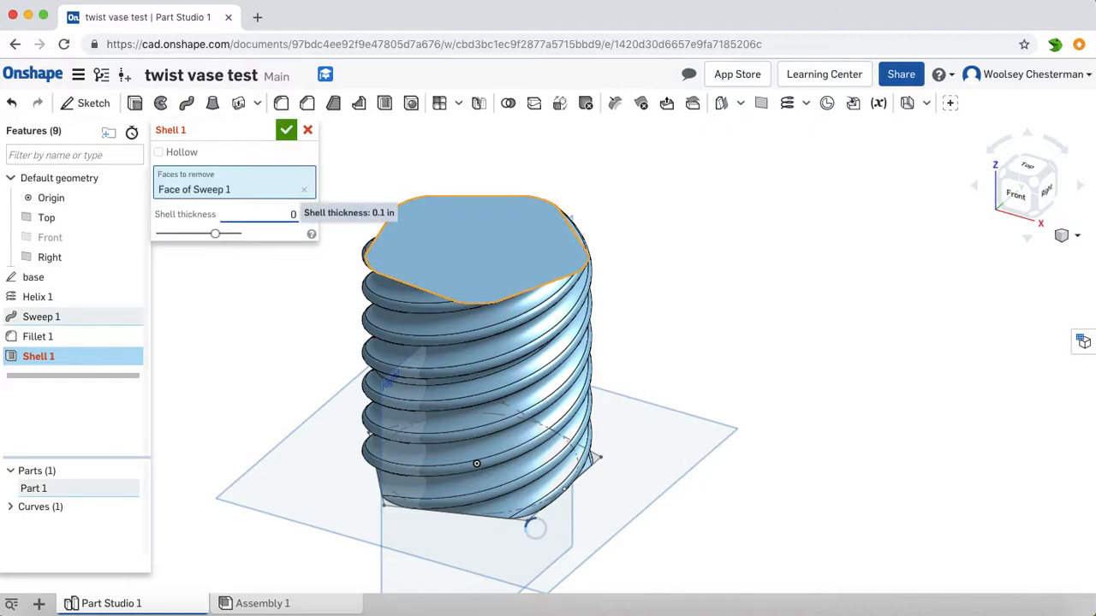
type("1")
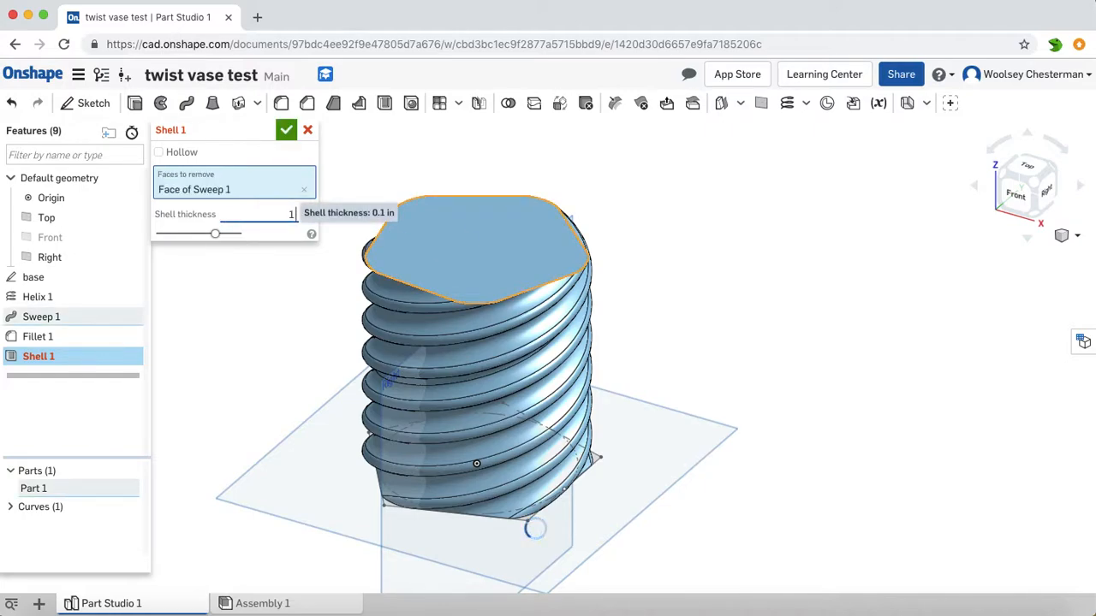
left_click(286, 130)
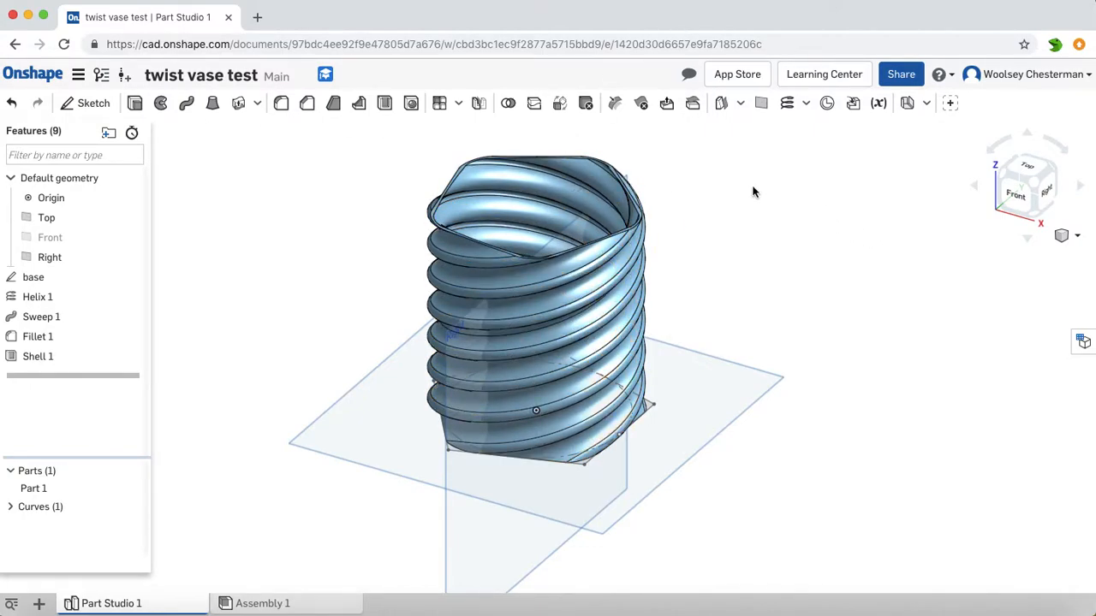
mouse_move(425, 138)
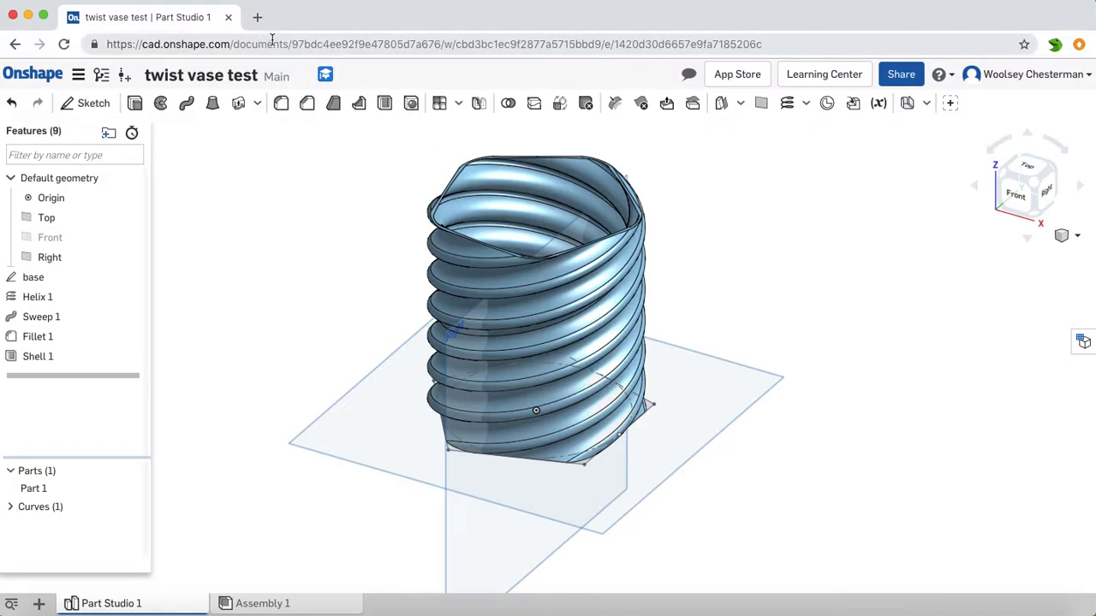
mouse_move(689, 255)
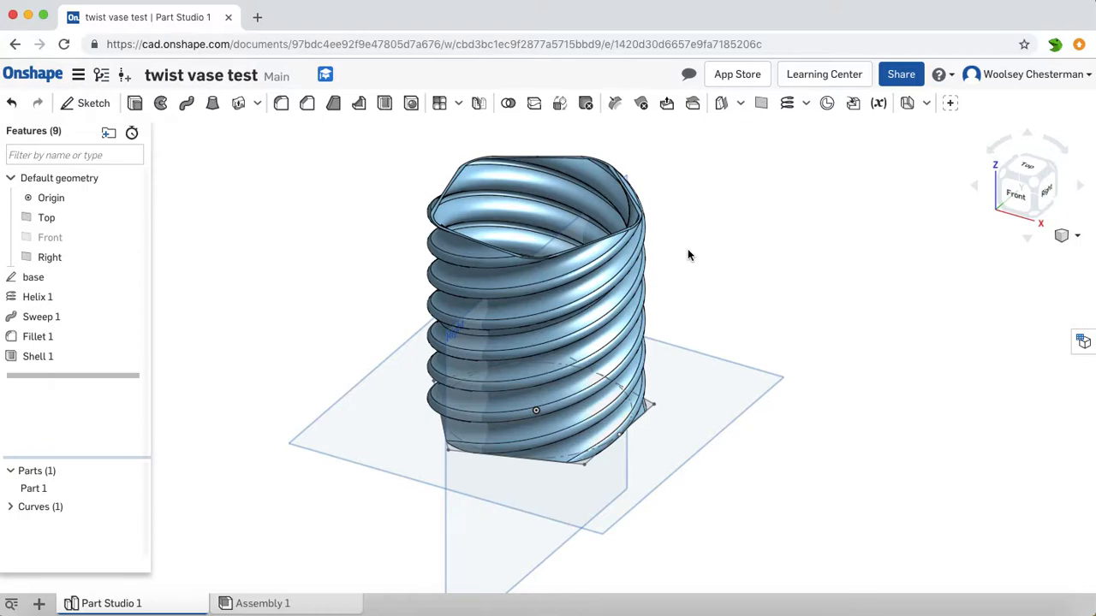
mouse_move(737, 189)
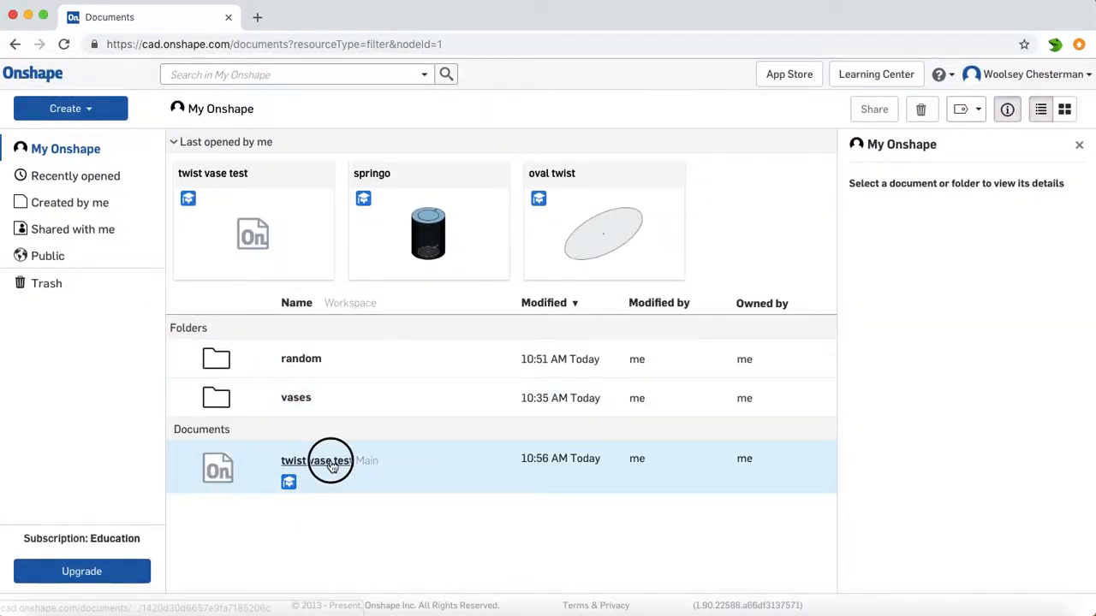
- File the twist vase test document into the vases folder and start a new browser tab
left_click(316, 460)
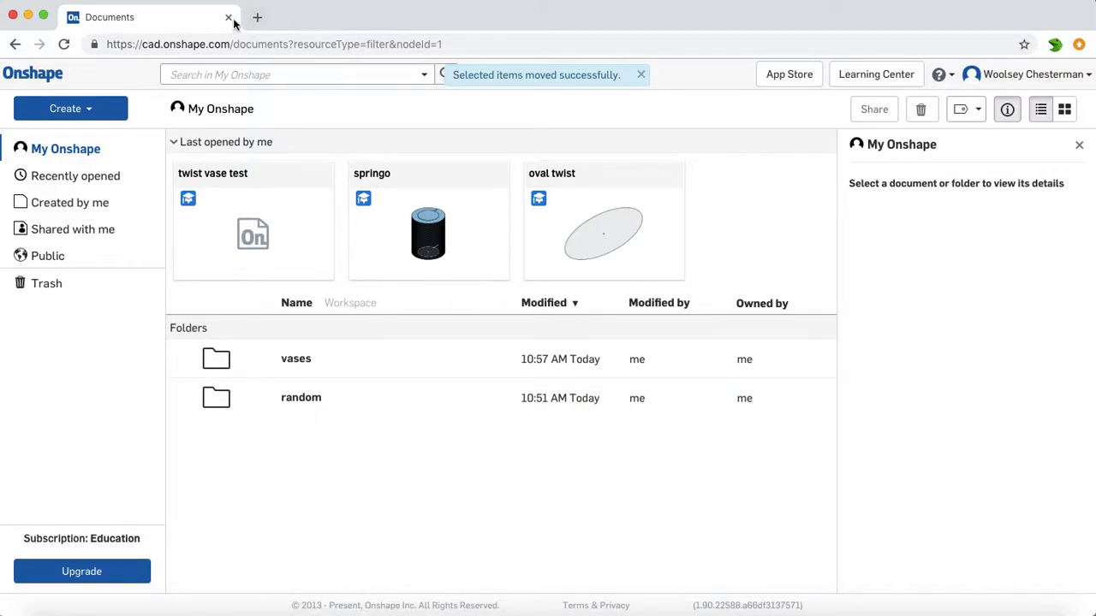
left_click(226, 17)
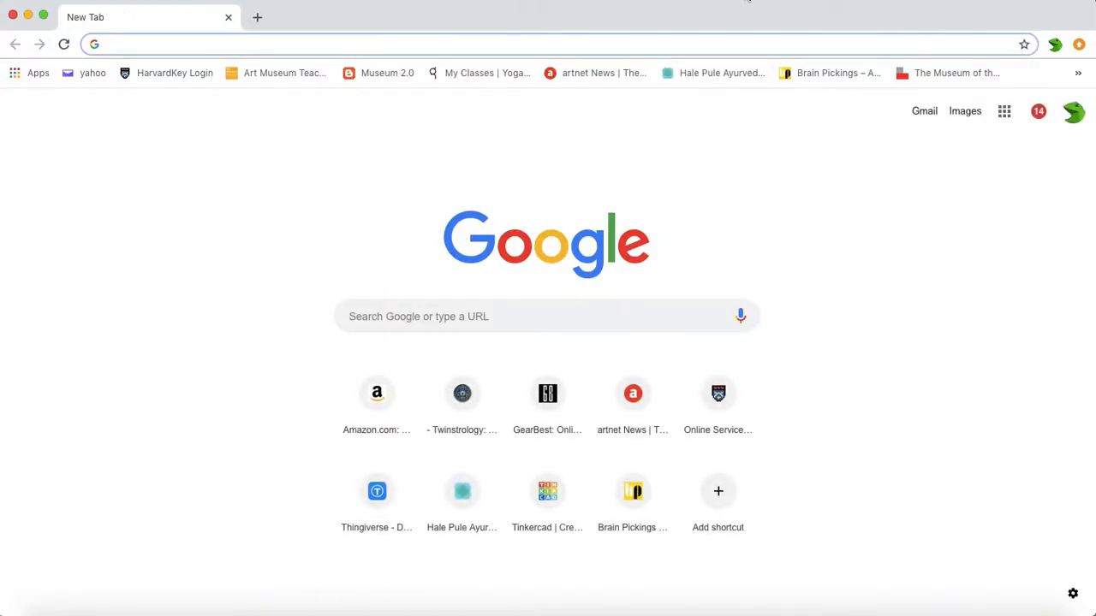